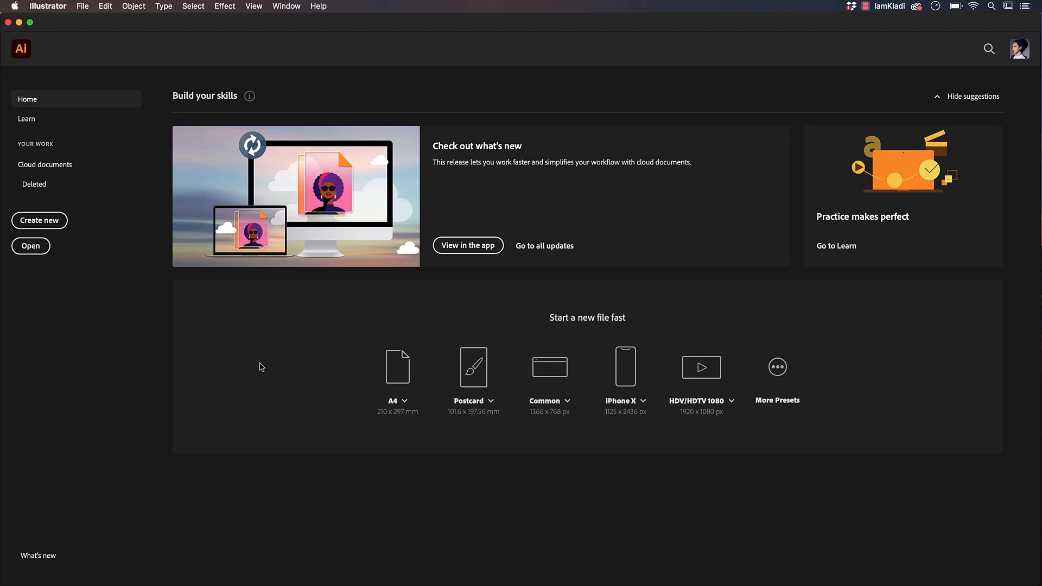
# Step: Create a landscape Art & Illustration Poster document named 'infographic'
pyautogui.click(39, 220)
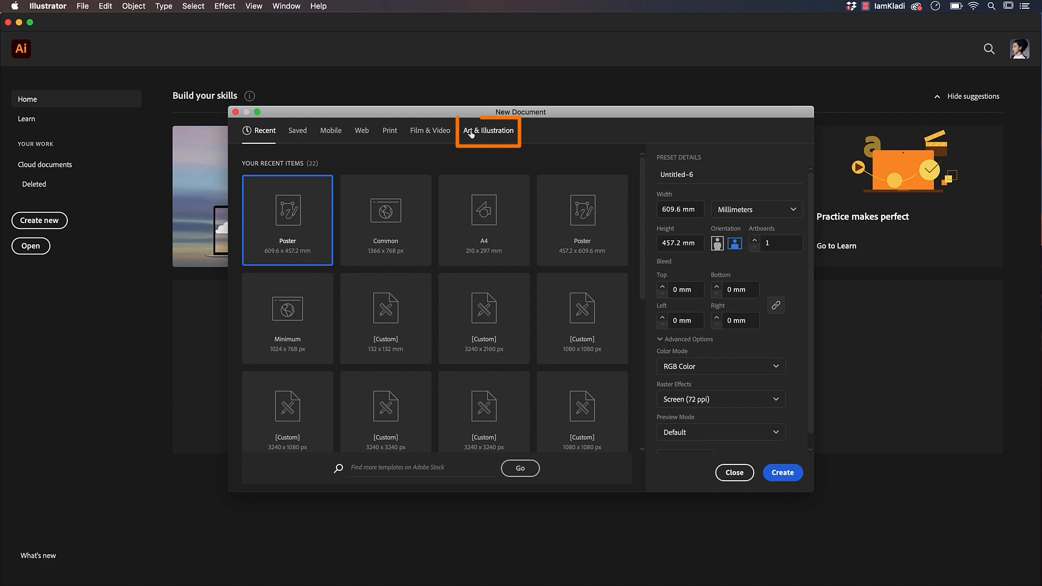
pyautogui.click(487, 130)
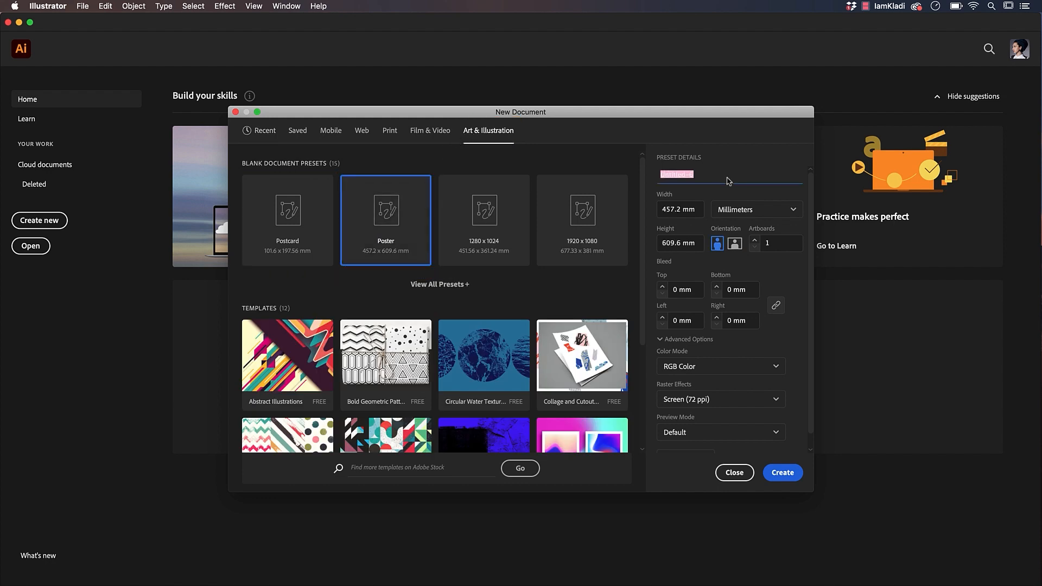
pyautogui.click(734, 243)
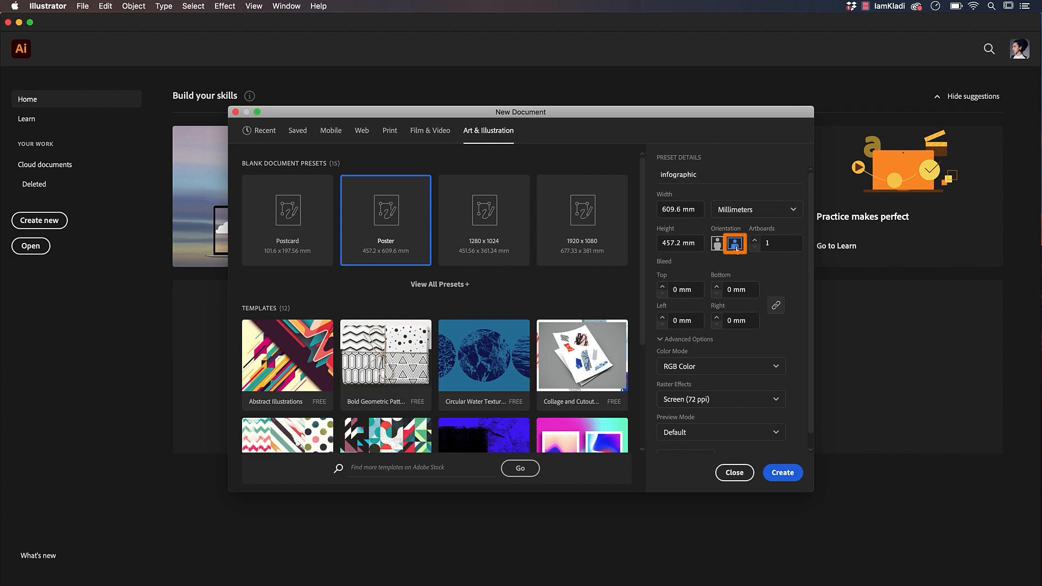
pyautogui.click(782, 472)
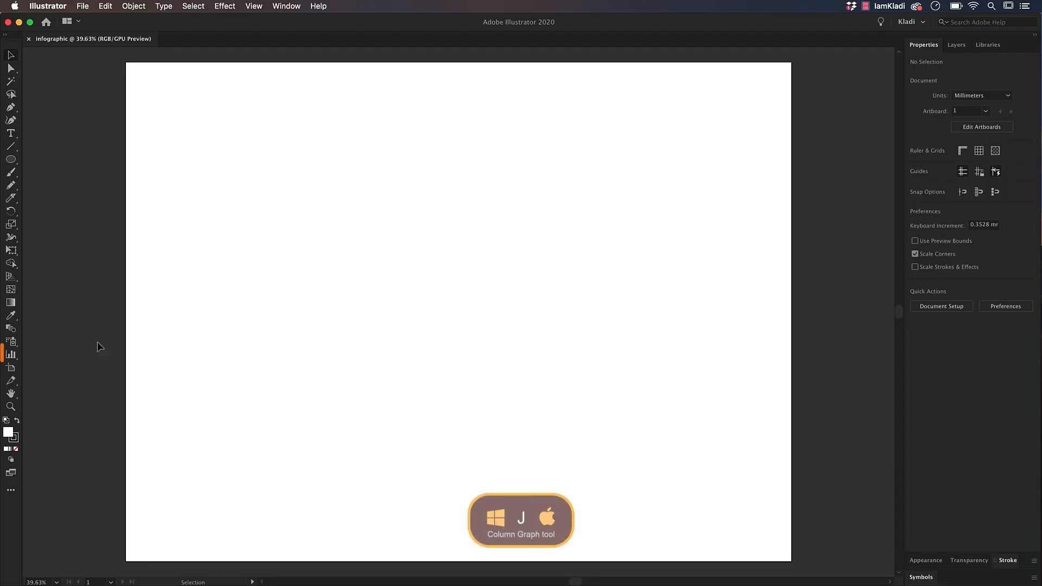
# Step: Draw a bar graph with the Bar Graph tool and apply sample values 1 and 2
pyautogui.click(11, 354)
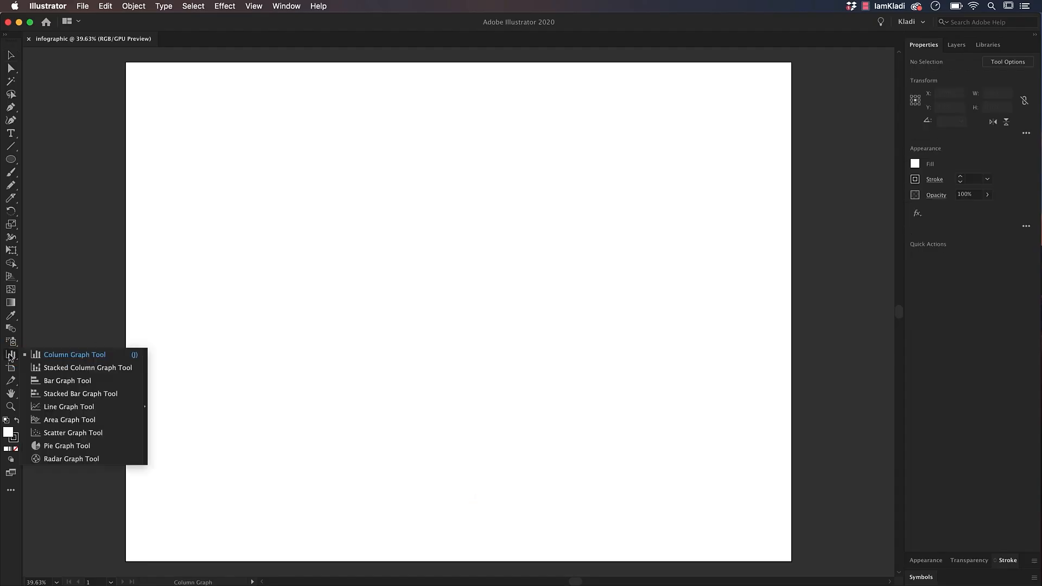
pyautogui.moveTo(65, 380)
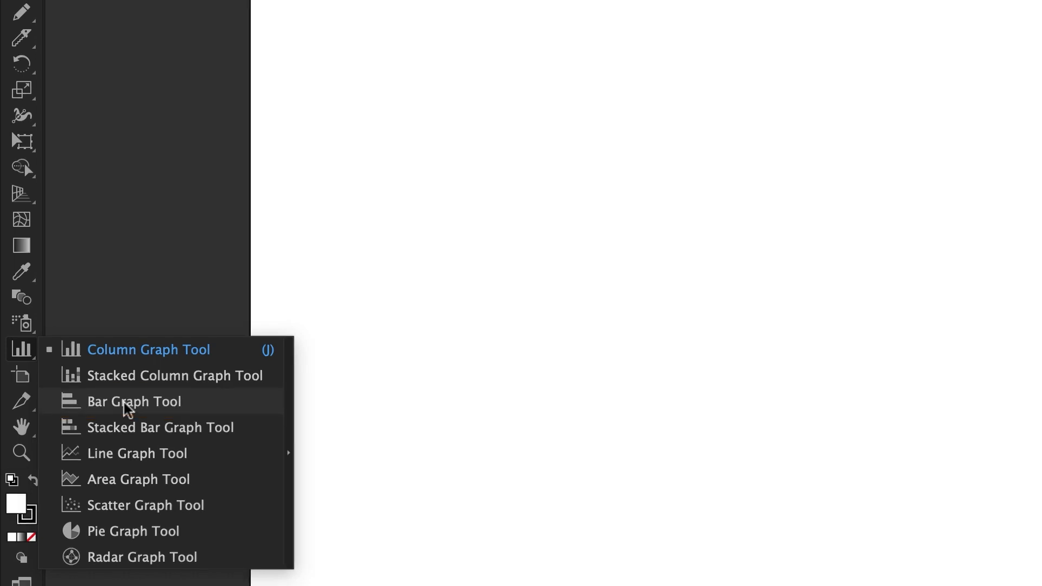
pyautogui.click(133, 402)
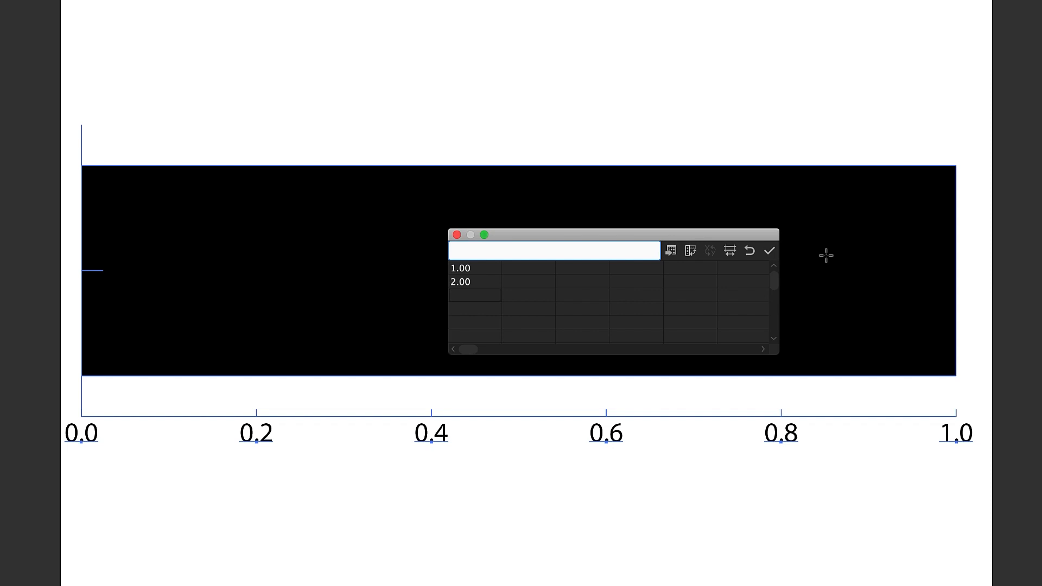
pyautogui.click(769, 251)
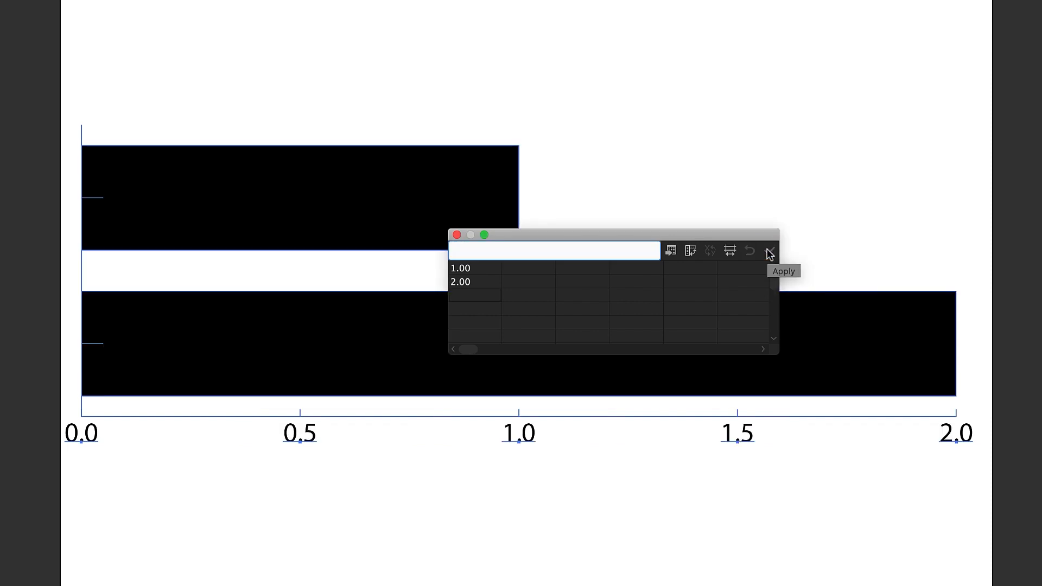
pyautogui.click(671, 251)
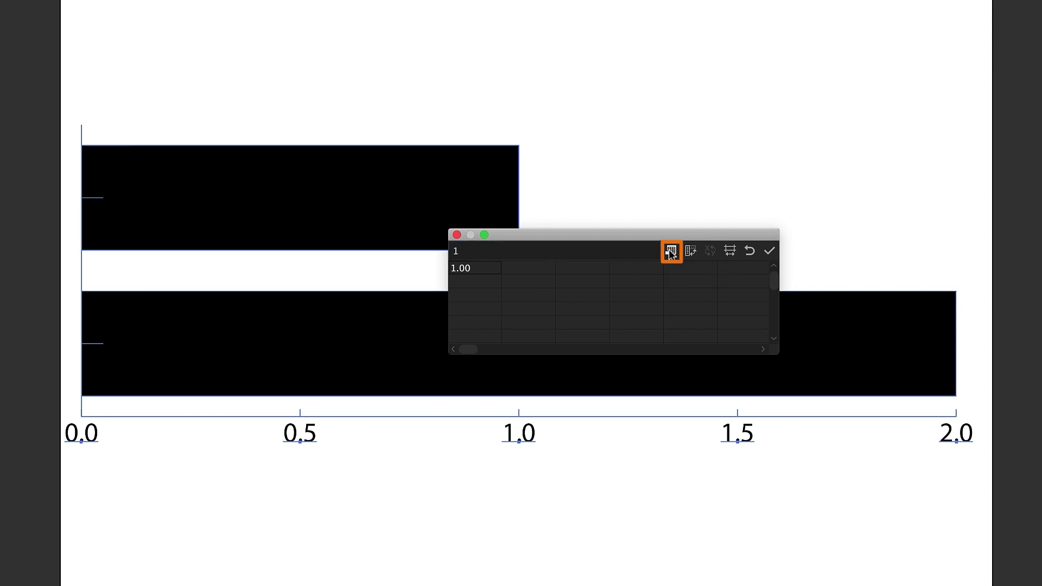
# Step: Import 'Lion Fish Distribution x acre' data into the bar graph and apply it
pyautogui.click(671, 250)
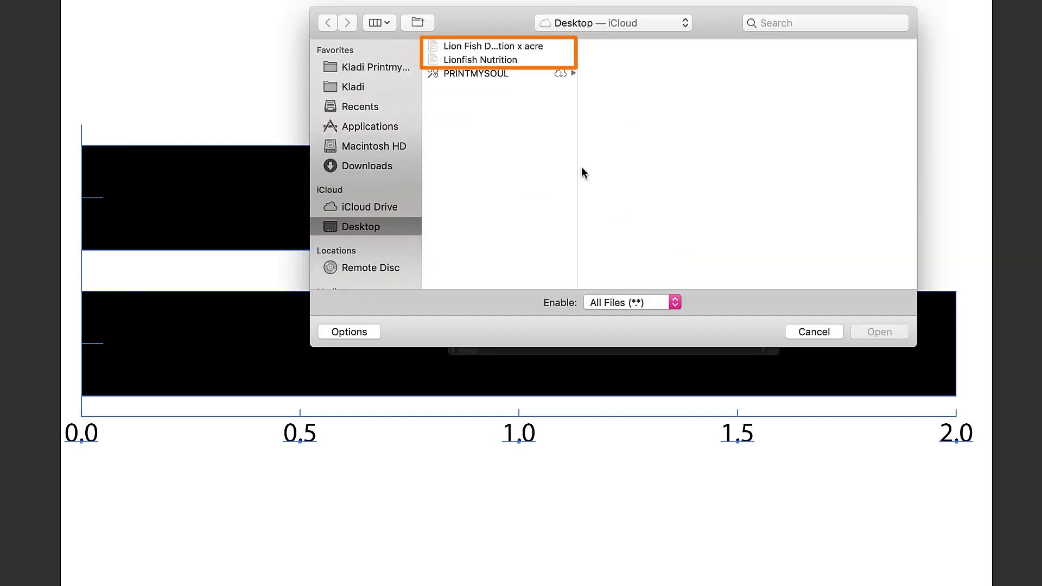
pyautogui.click(491, 45)
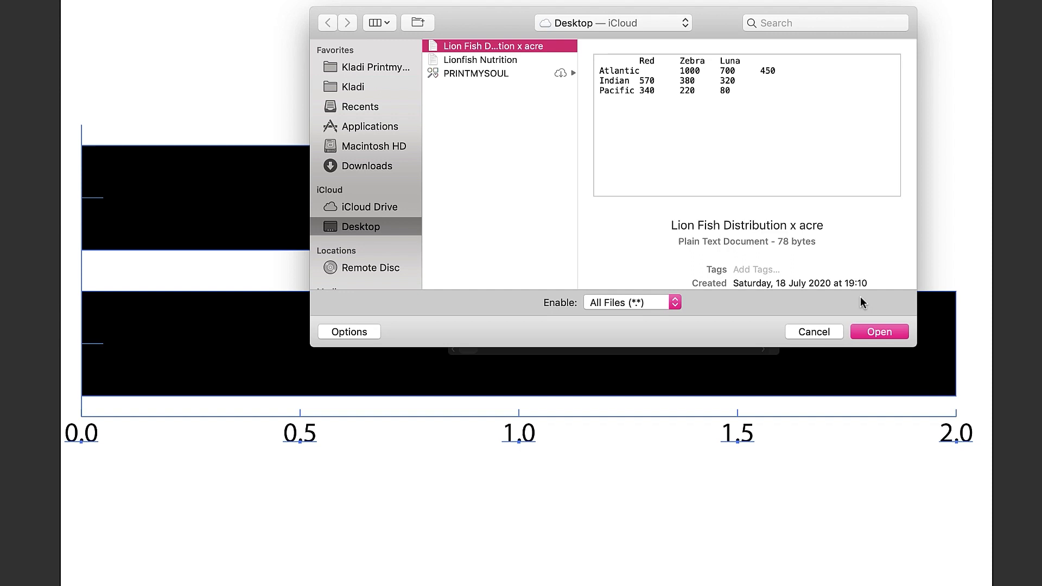
pyautogui.click(878, 331)
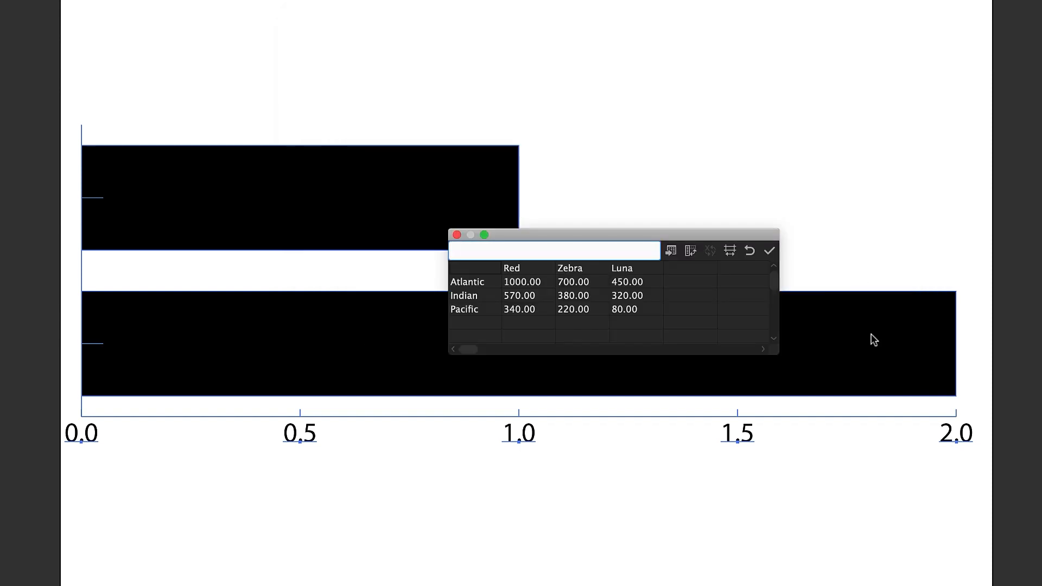
pyautogui.click(553, 251)
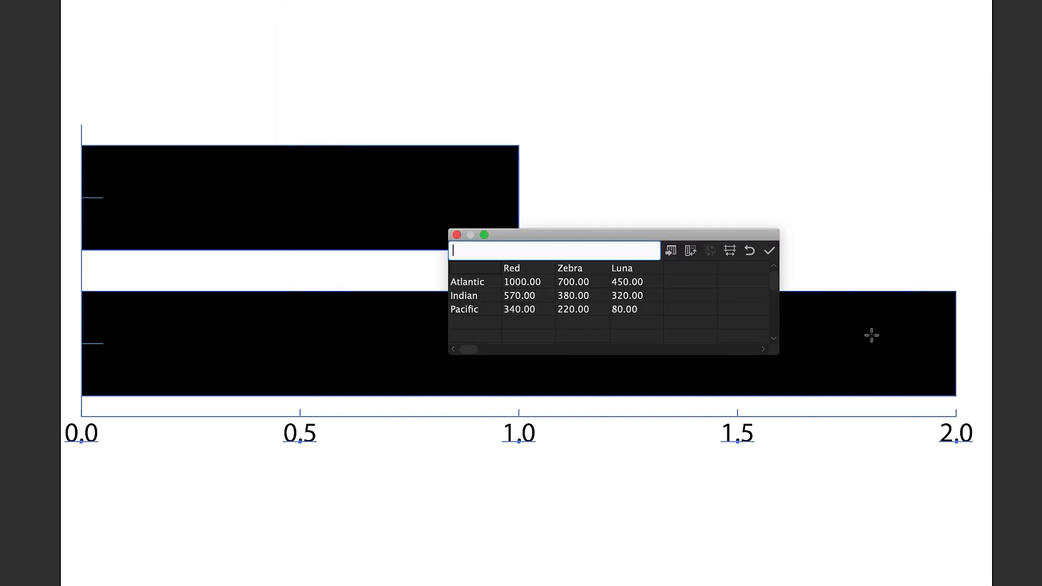
pyautogui.click(768, 251)
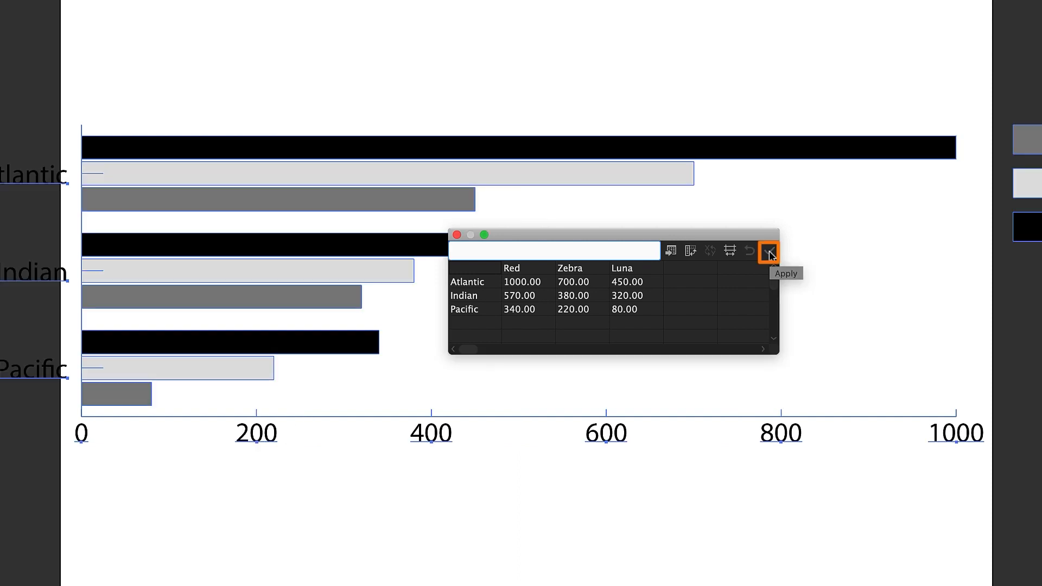
pyautogui.click(768, 251)
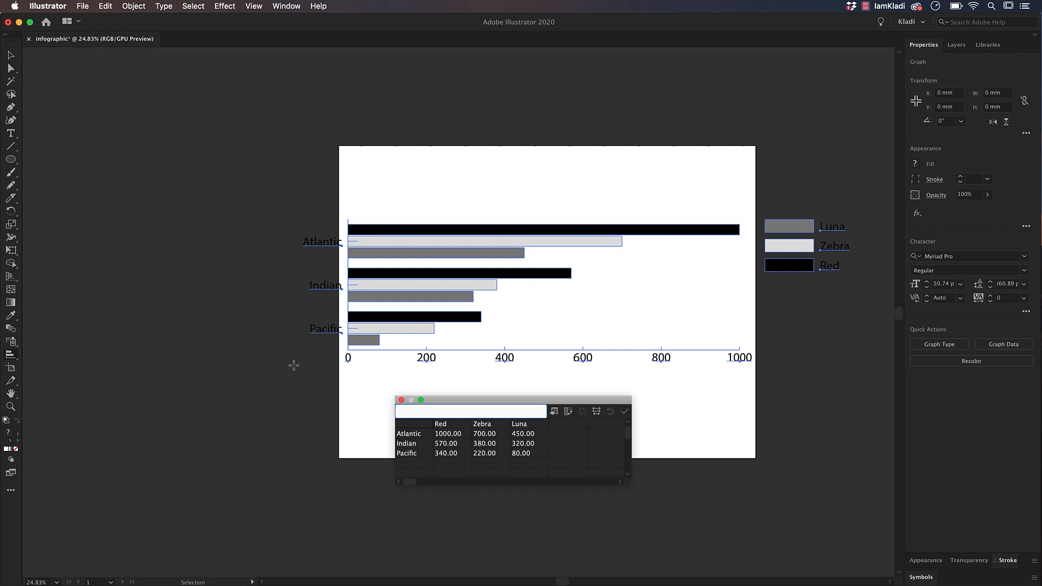
pyautogui.moveTo(400, 399)
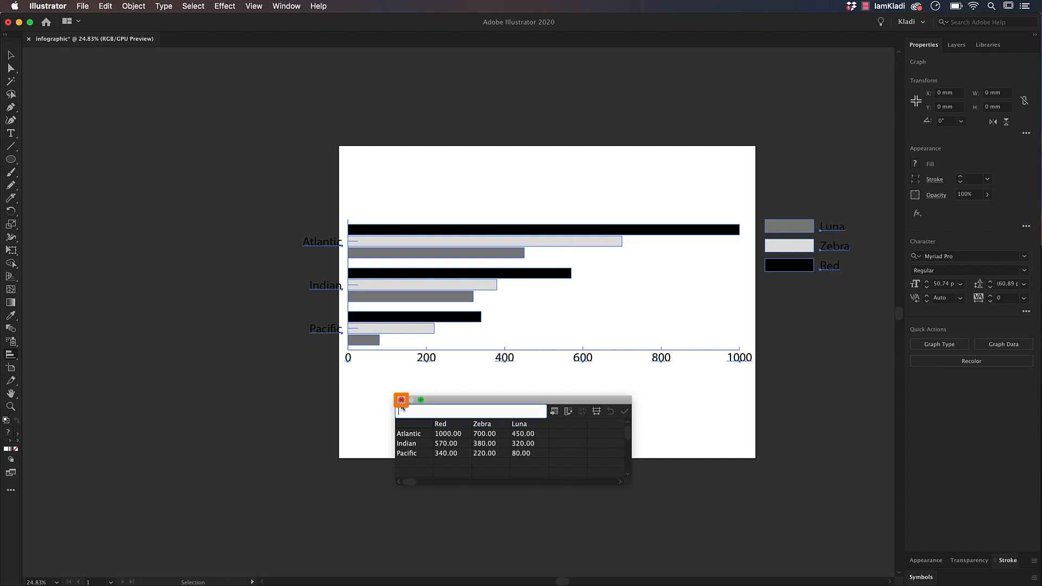
# Step: Change the Atlantic Zebra cell to 800 in Object > Graph > Data and apply
pyautogui.click(400, 400)
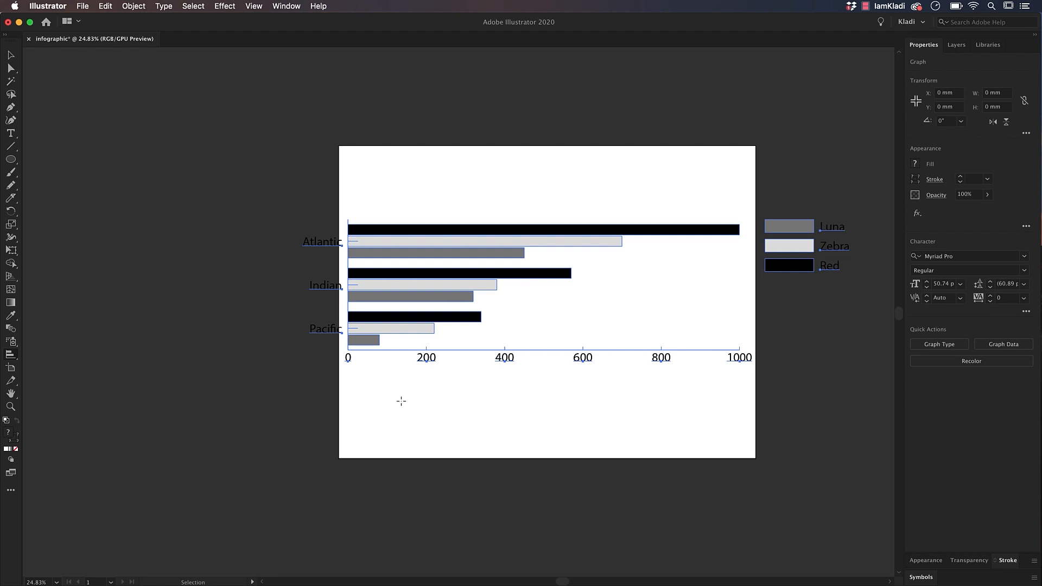
pyautogui.click(133, 6)
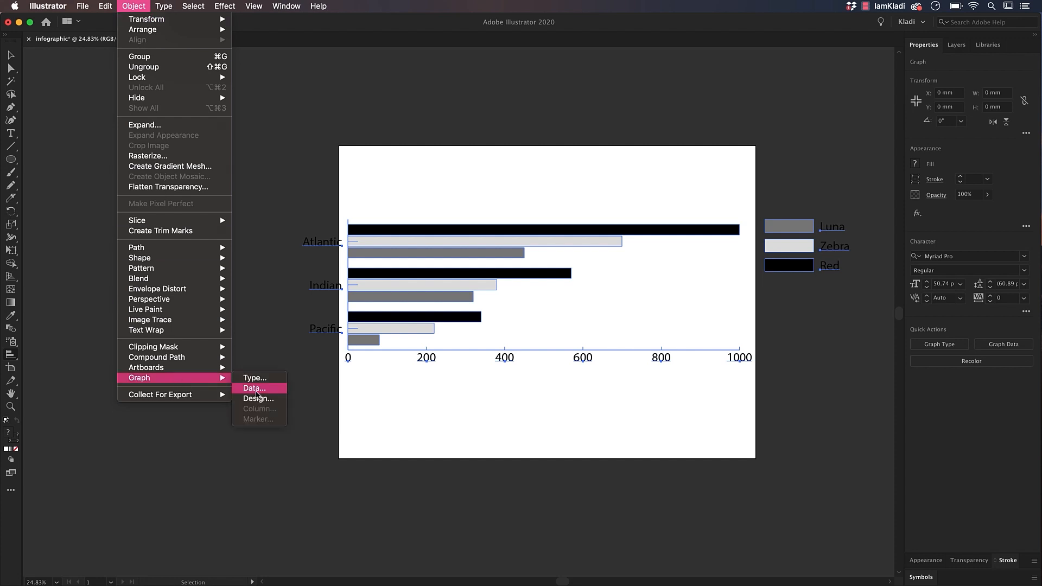
pyautogui.click(254, 388)
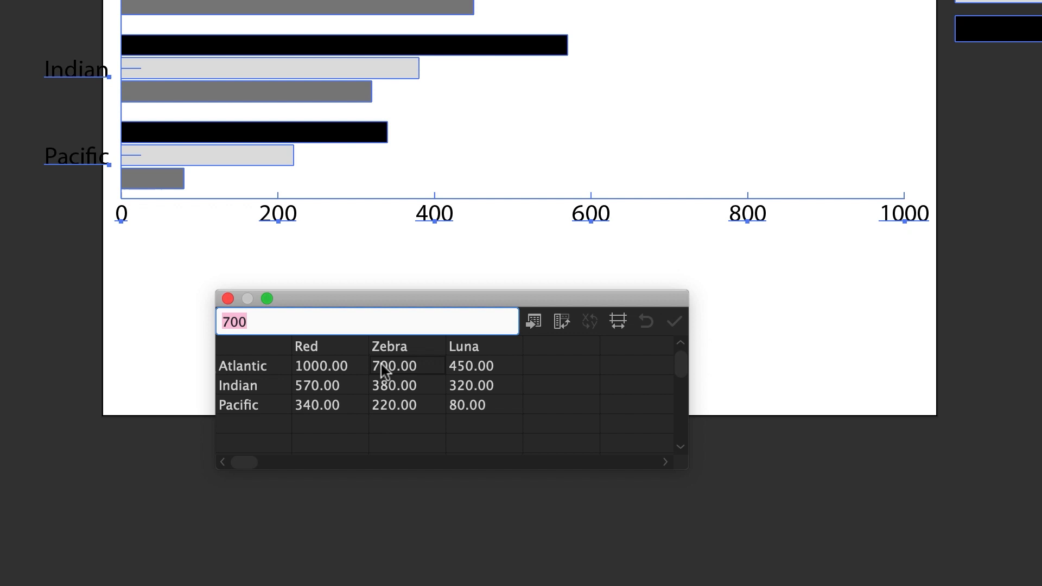
pyautogui.write('80')
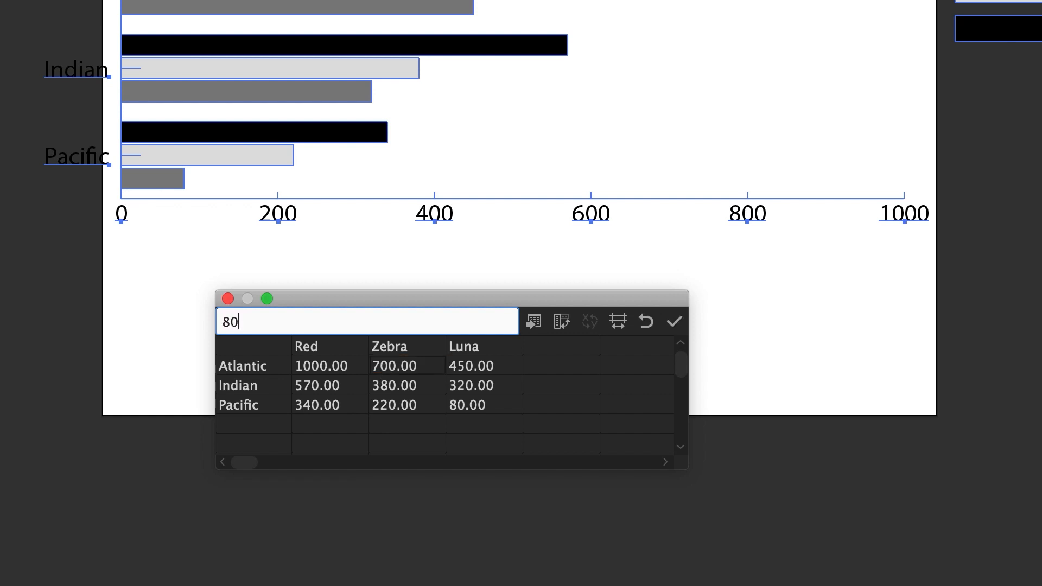
pyautogui.write('0')
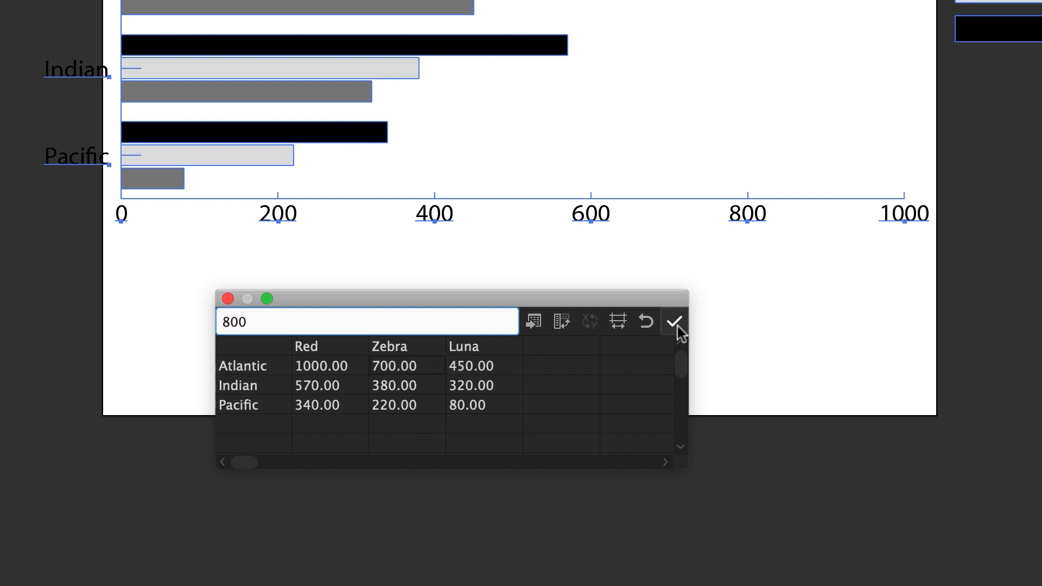
pyautogui.click(675, 320)
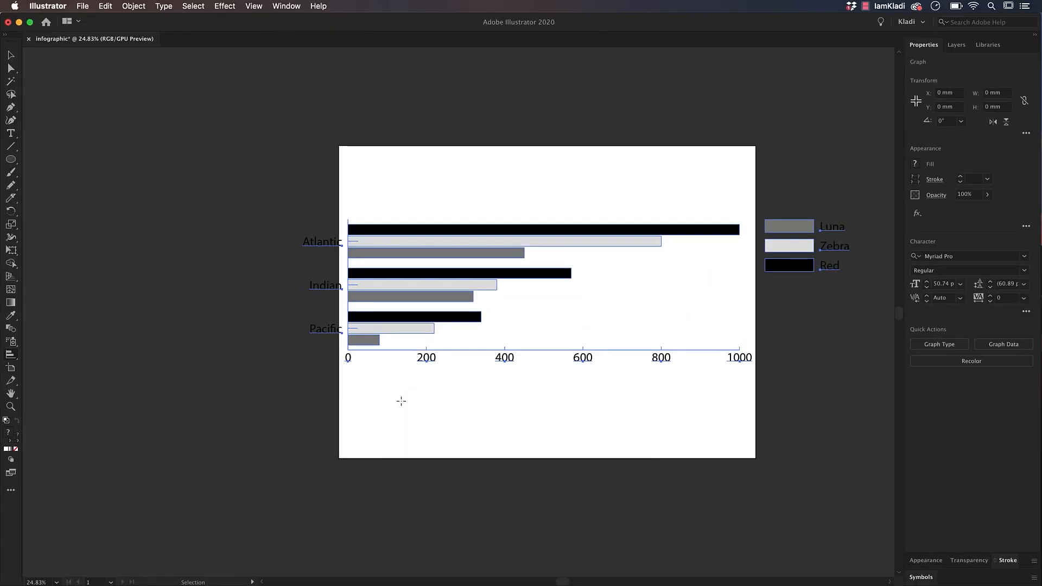
# Step: Place a default pie graph beneath the bar graph with the Pie Graph tool
pyautogui.click(12, 354)
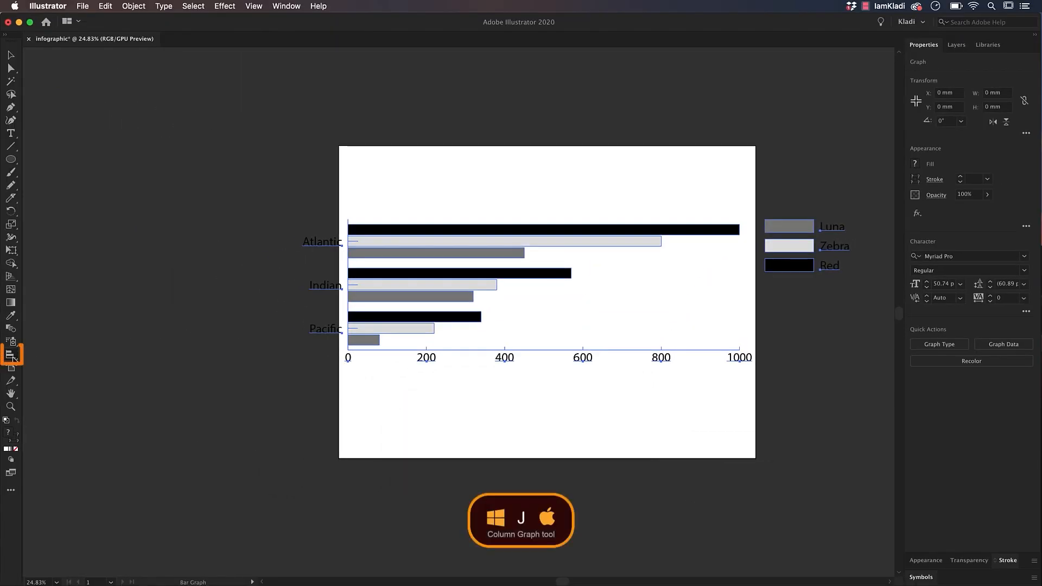
pyautogui.click(12, 354)
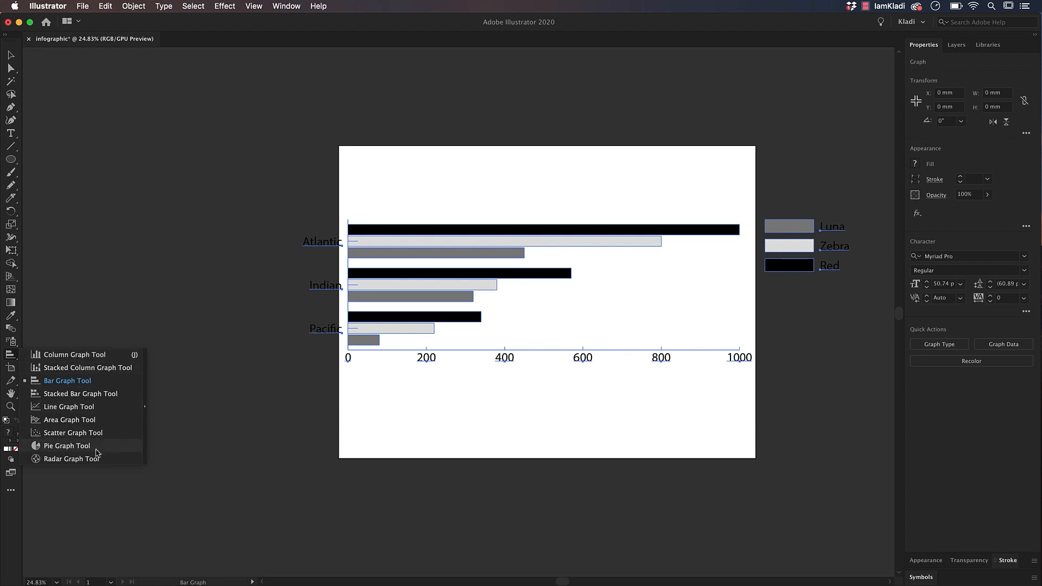
pyautogui.click(66, 445)
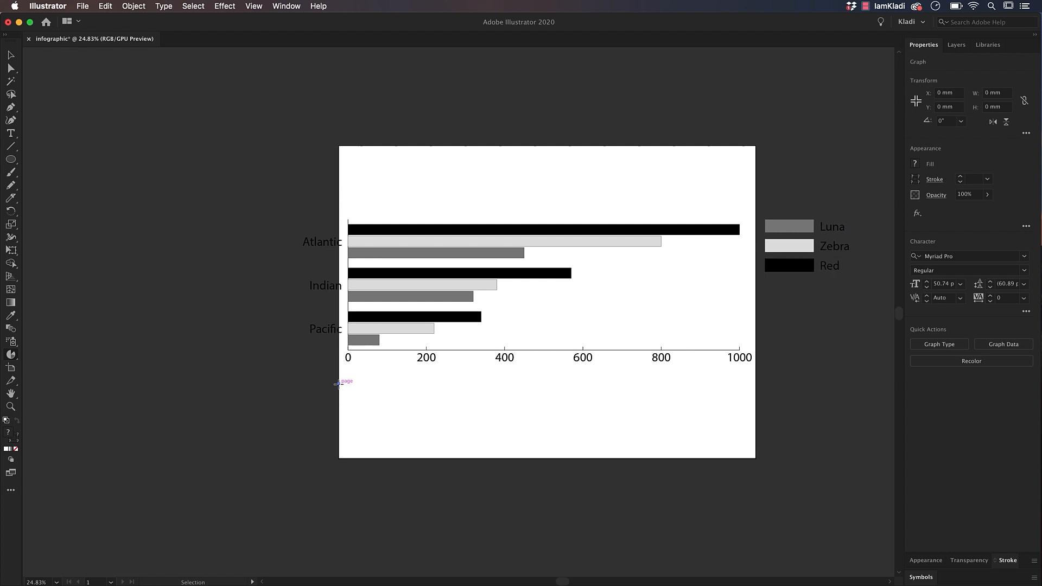
pyautogui.click(1002, 344)
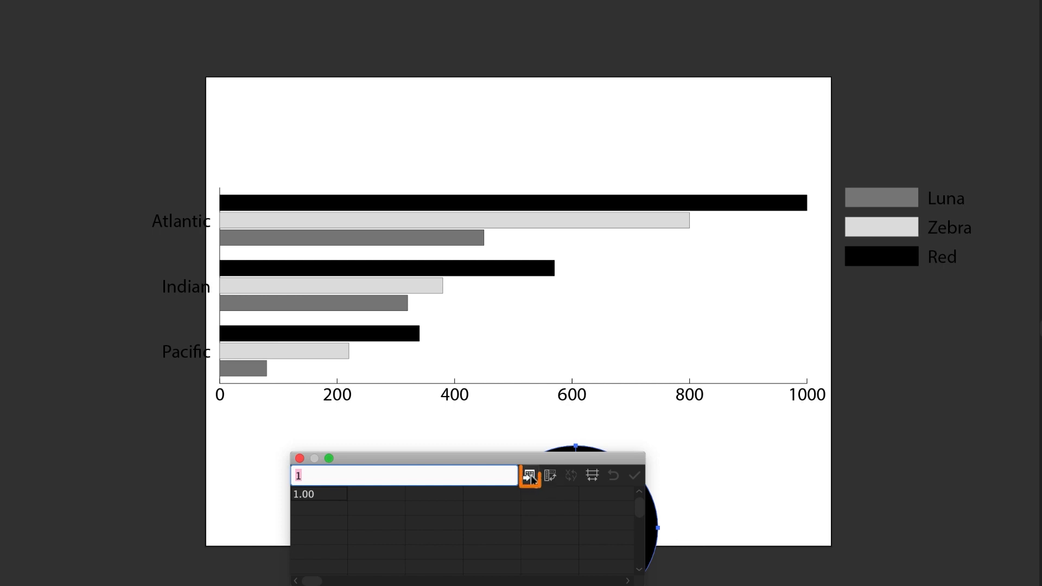
pyautogui.click(528, 475)
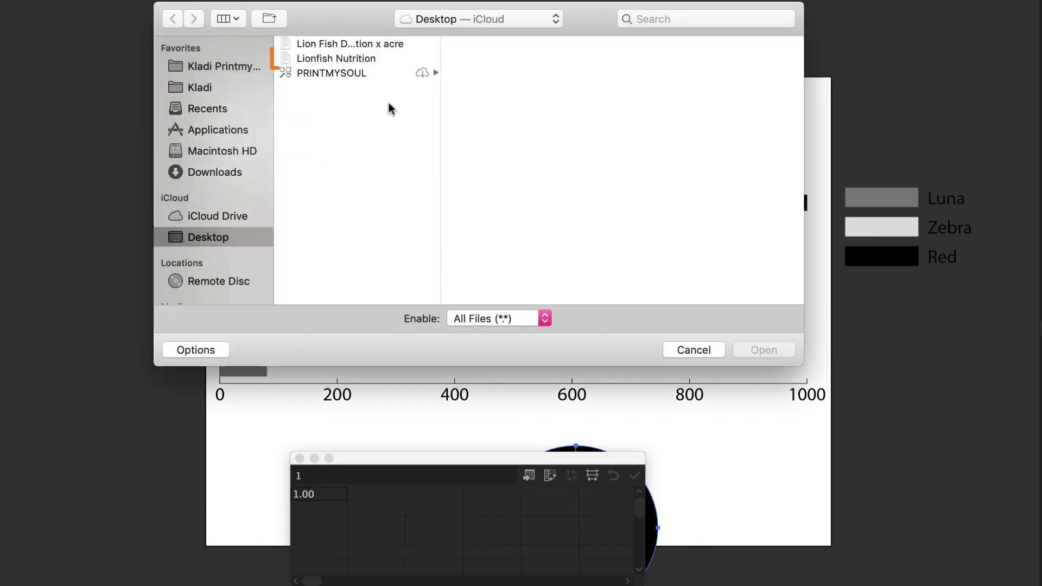
pyautogui.click(337, 58)
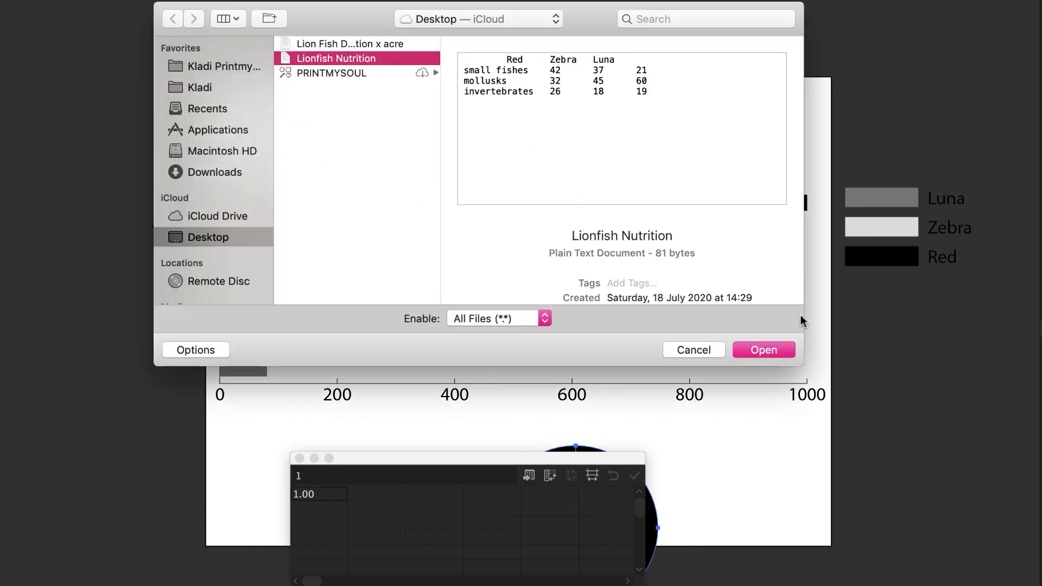
pyautogui.click(763, 350)
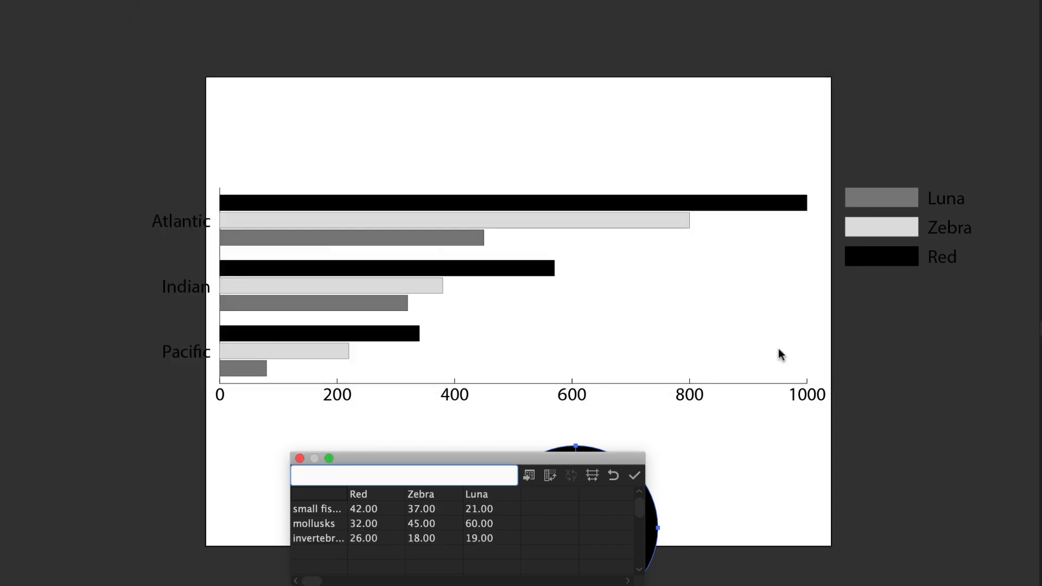
pyautogui.click(633, 475)
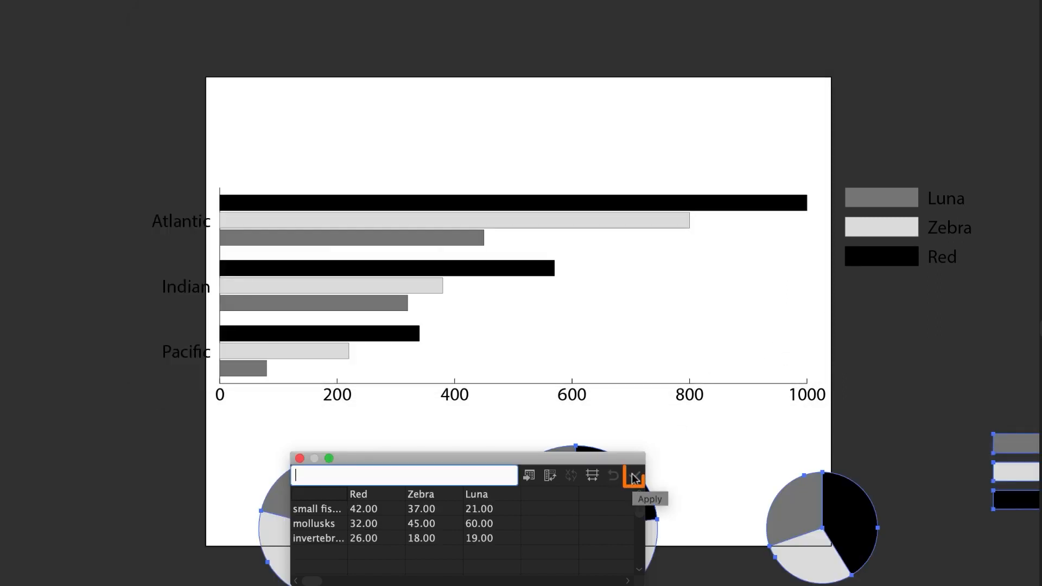
pyautogui.click(633, 475)
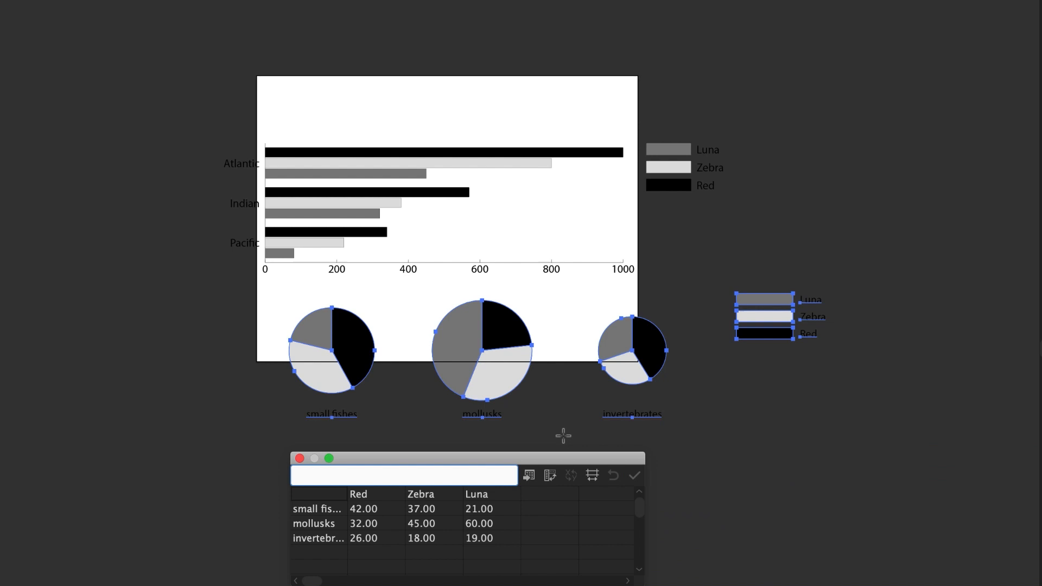
pyautogui.moveTo(562, 439)
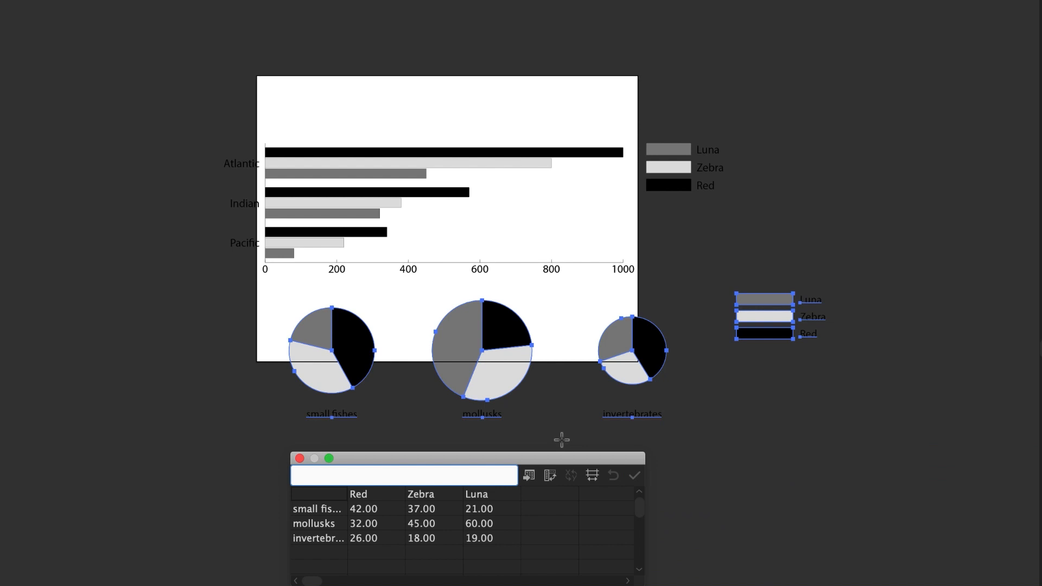
pyautogui.moveTo(550, 475)
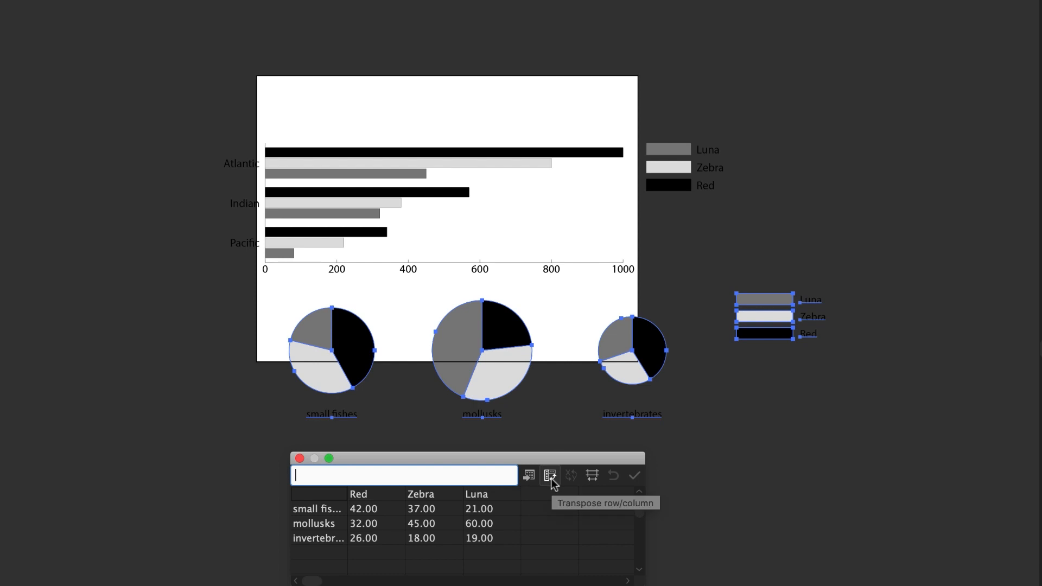
pyautogui.click(548, 475)
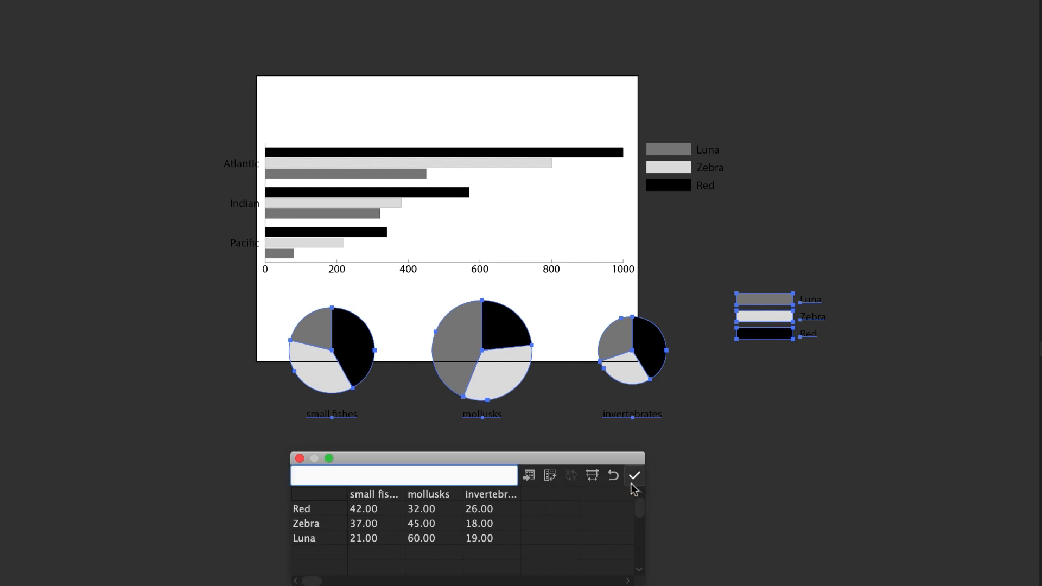
pyautogui.click(633, 474)
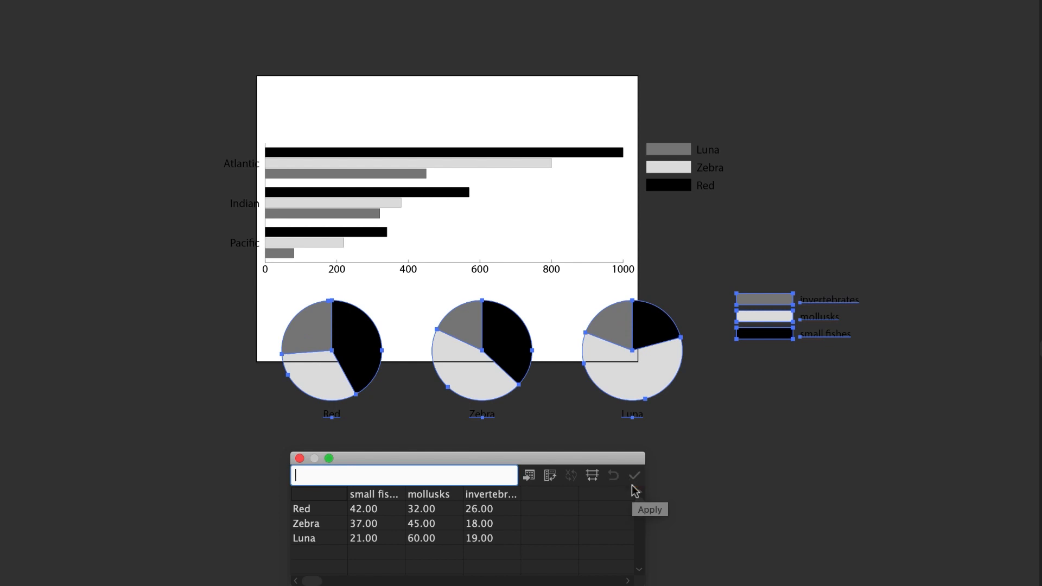
pyautogui.moveTo(782, 376)
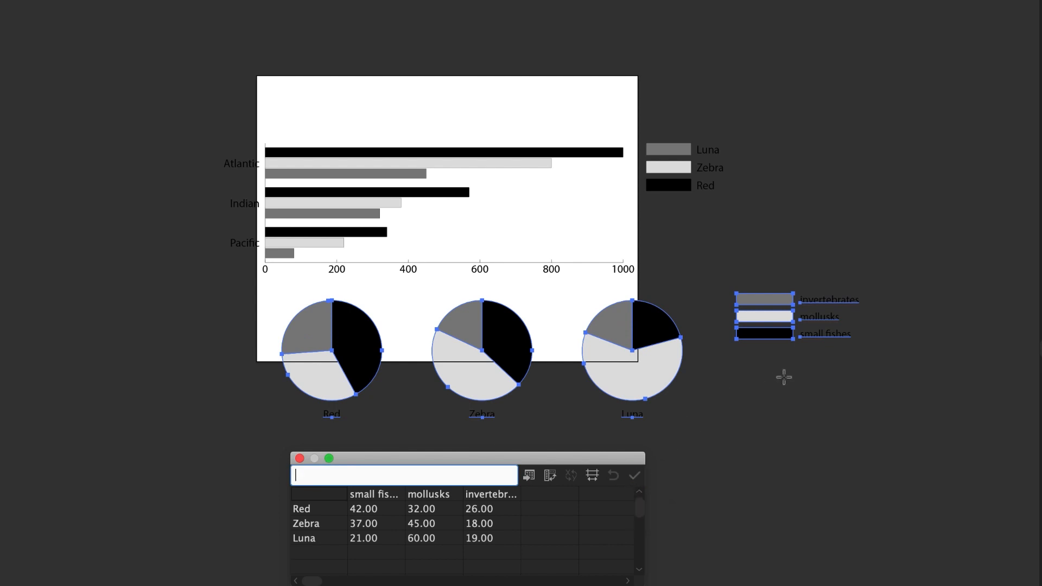
pyautogui.moveTo(586, 430)
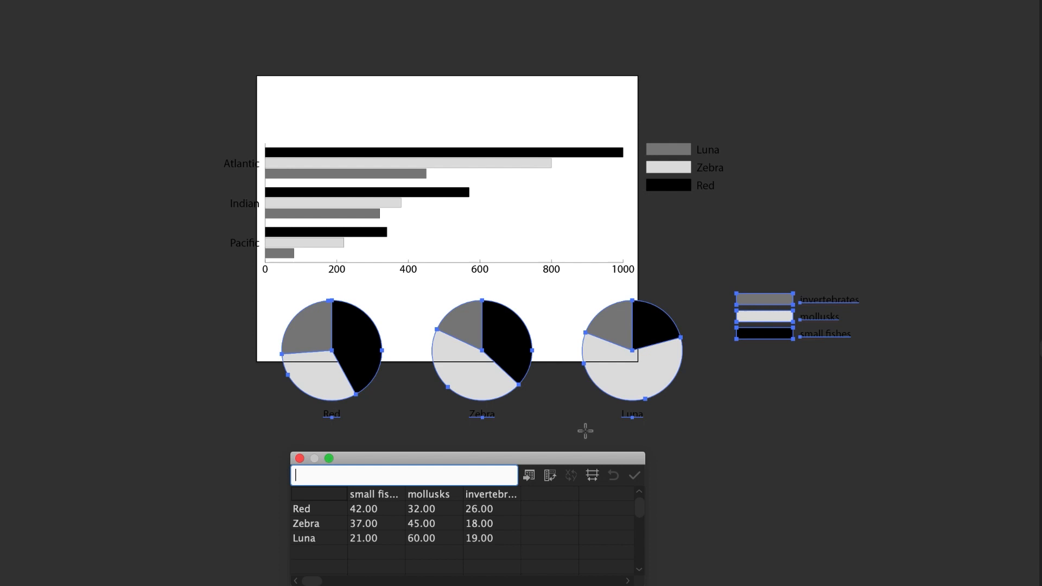
pyautogui.moveTo(558, 458)
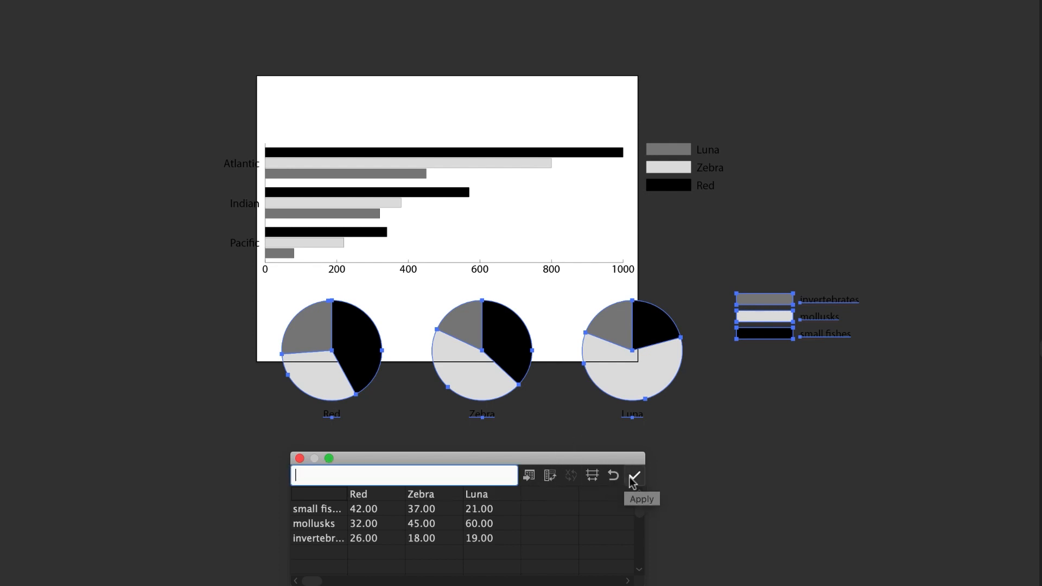
pyautogui.click(634, 475)
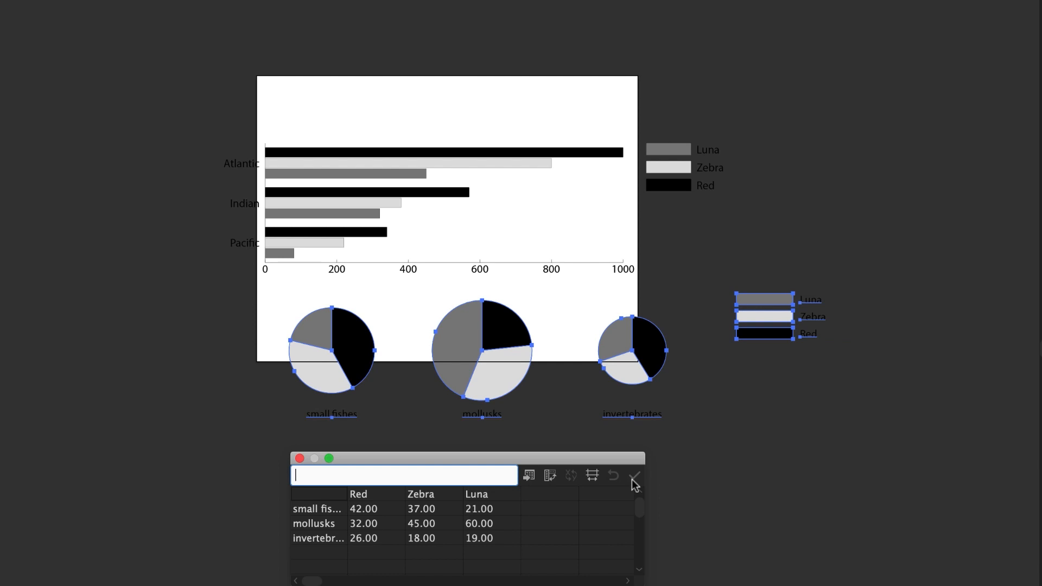
pyautogui.click(633, 476)
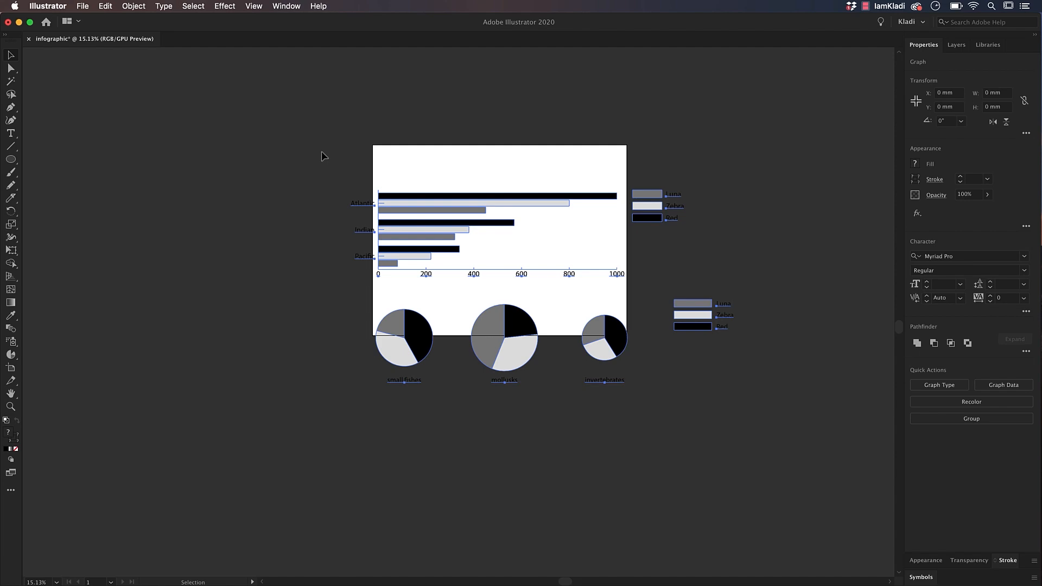
# Step: Ungroup both graphs, accepting the warning that graph data will be lost
pyautogui.click(133, 6)
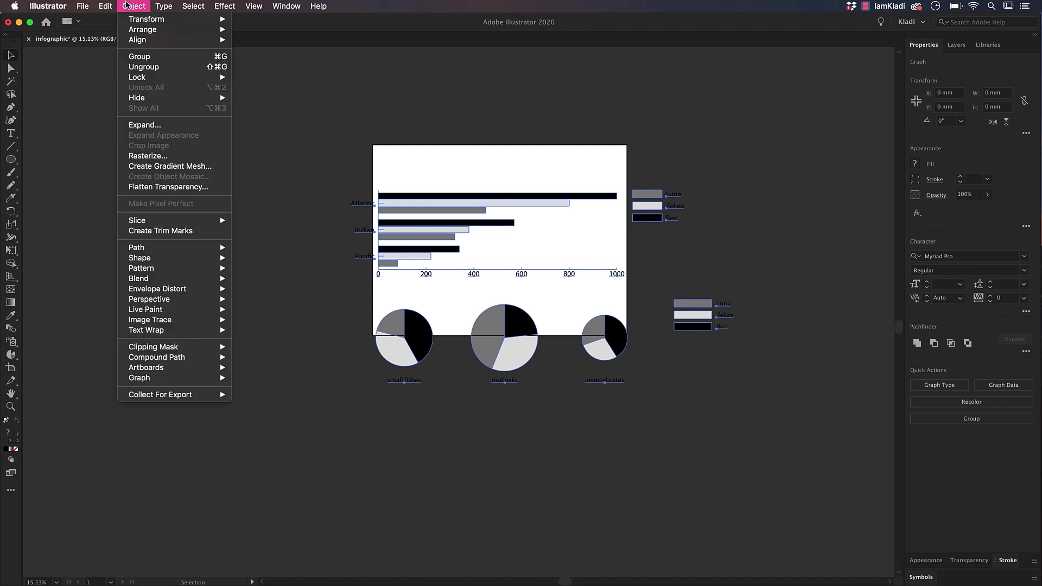
pyautogui.click(143, 67)
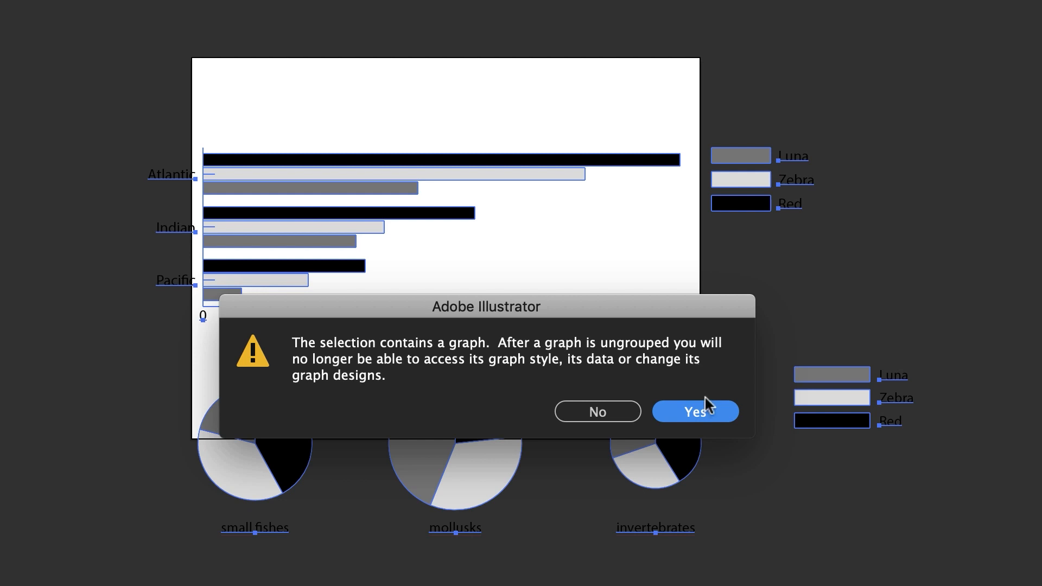
pyautogui.moveTo(713, 423)
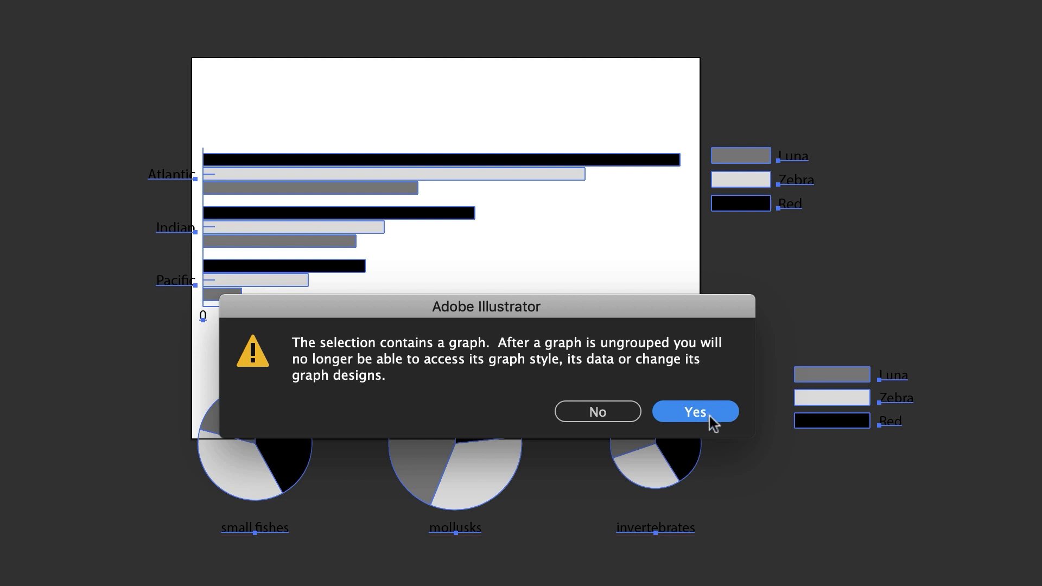
pyautogui.click(695, 411)
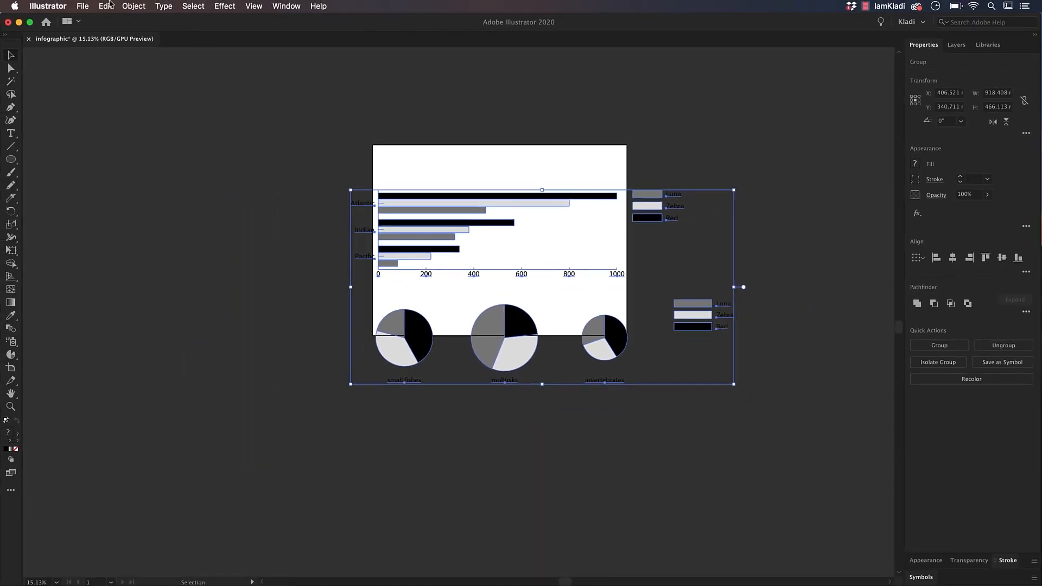
pyautogui.click(105, 6)
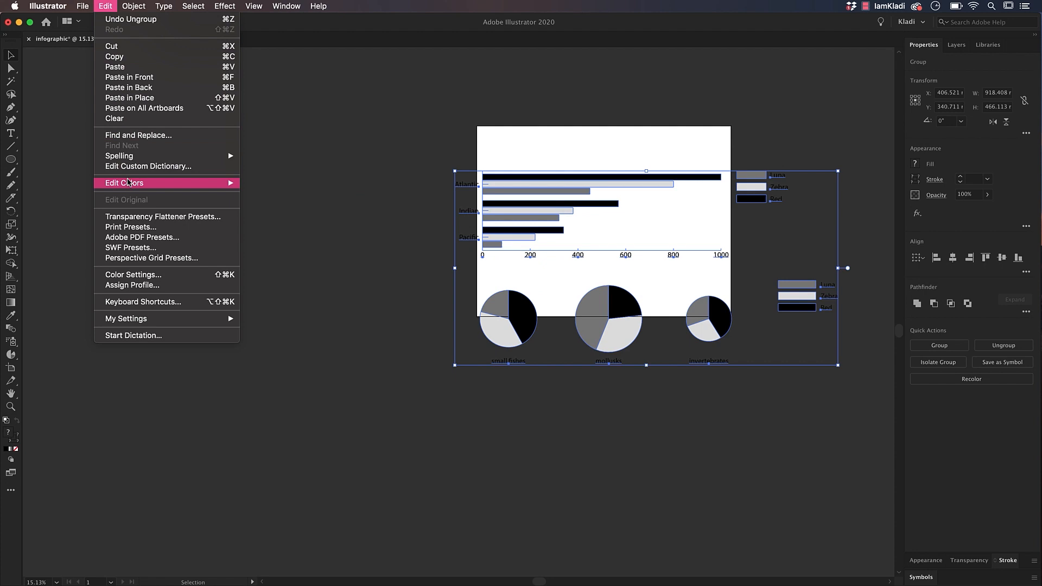
# Step: Recolor the graphs on the color wheel, turning grays and black into teal, coral and navy
pyautogui.click(124, 183)
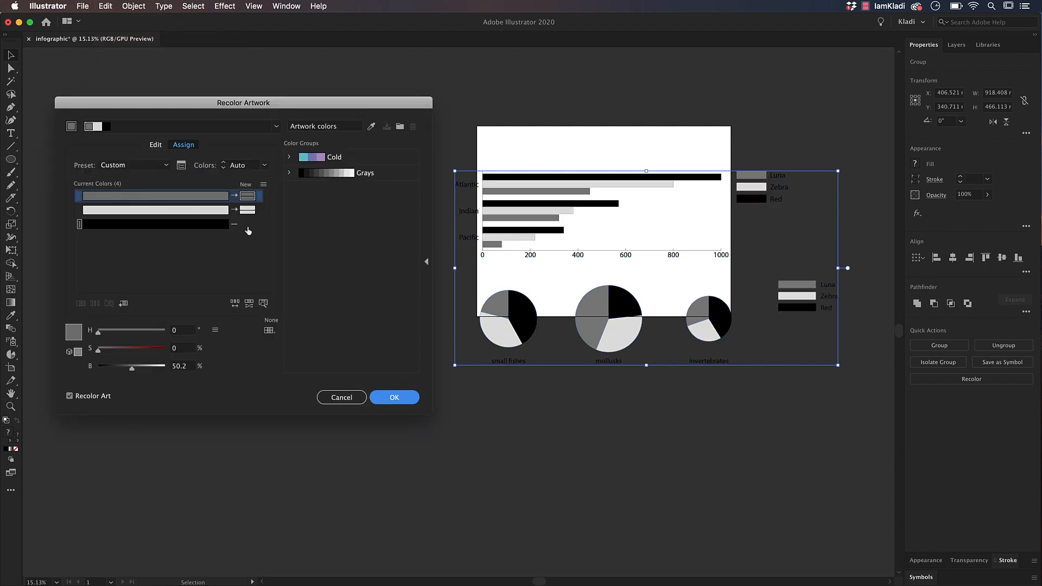
pyautogui.click(246, 184)
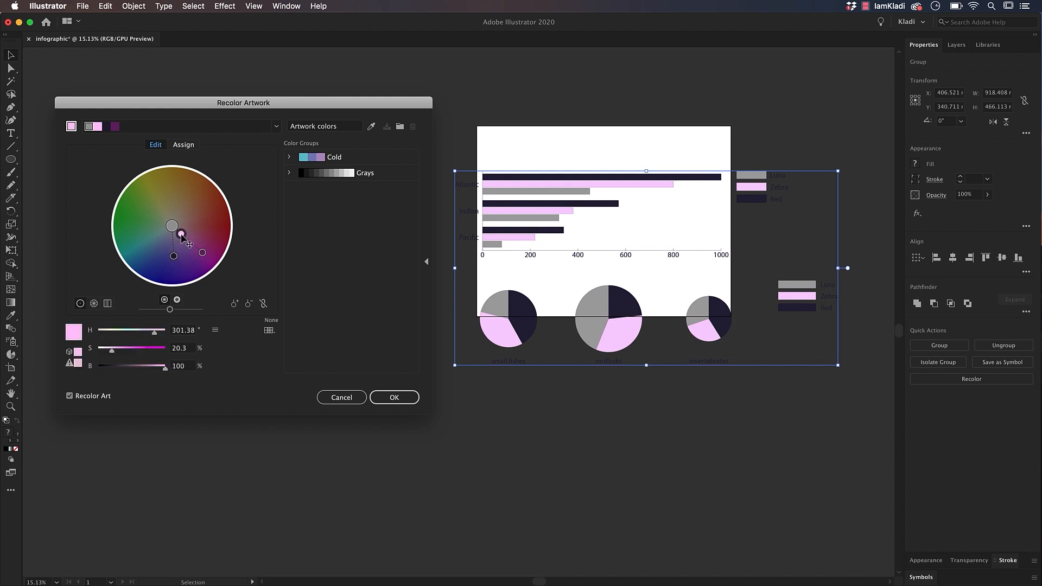
pyautogui.moveTo(171, 225); pyautogui.dragTo(202, 219)
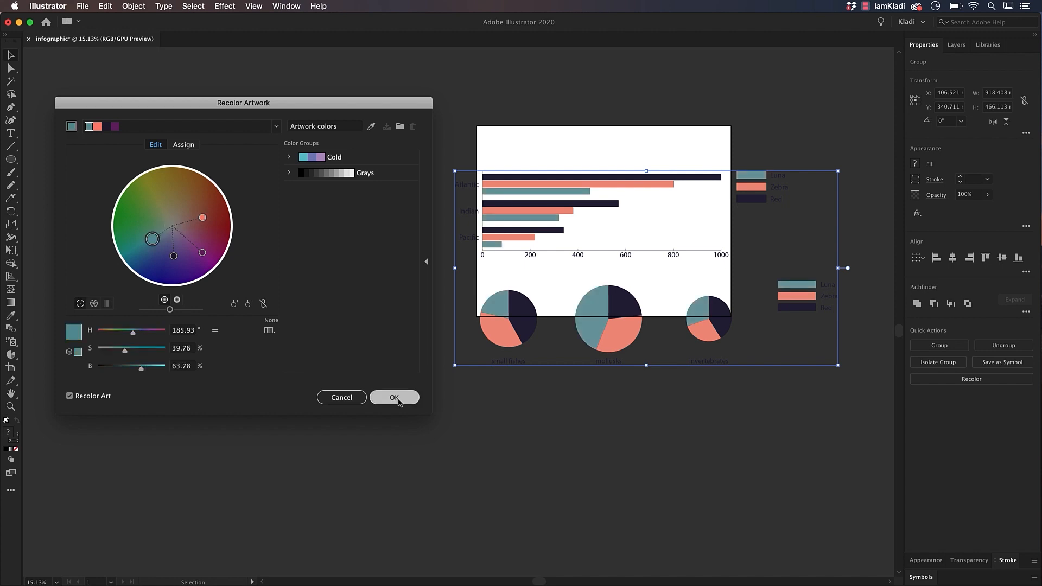
pyautogui.click(394, 397)
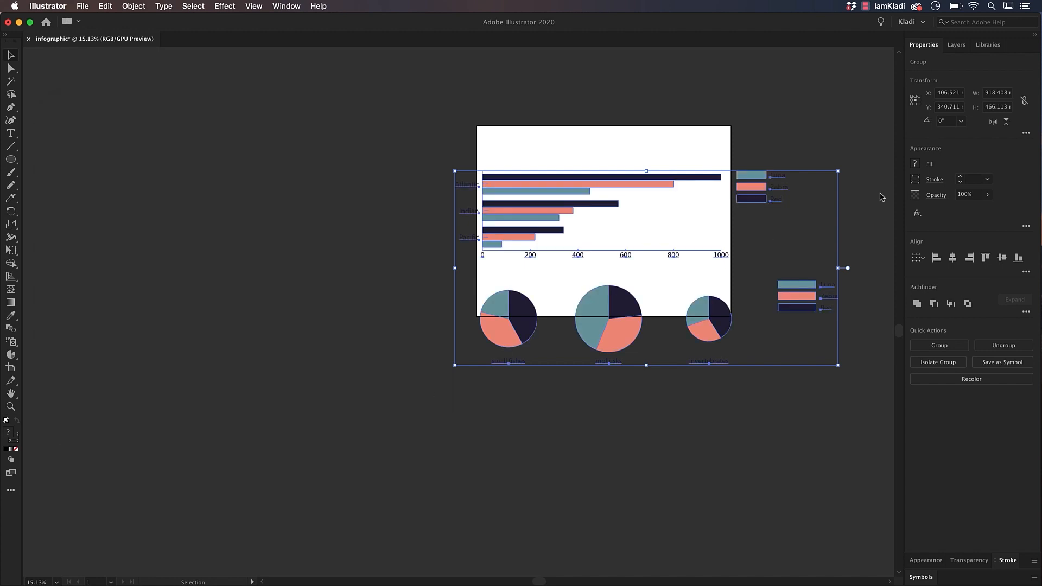
# Step: Select and delete the duplicate legend beside the pie graphs
pyautogui.press('shift')
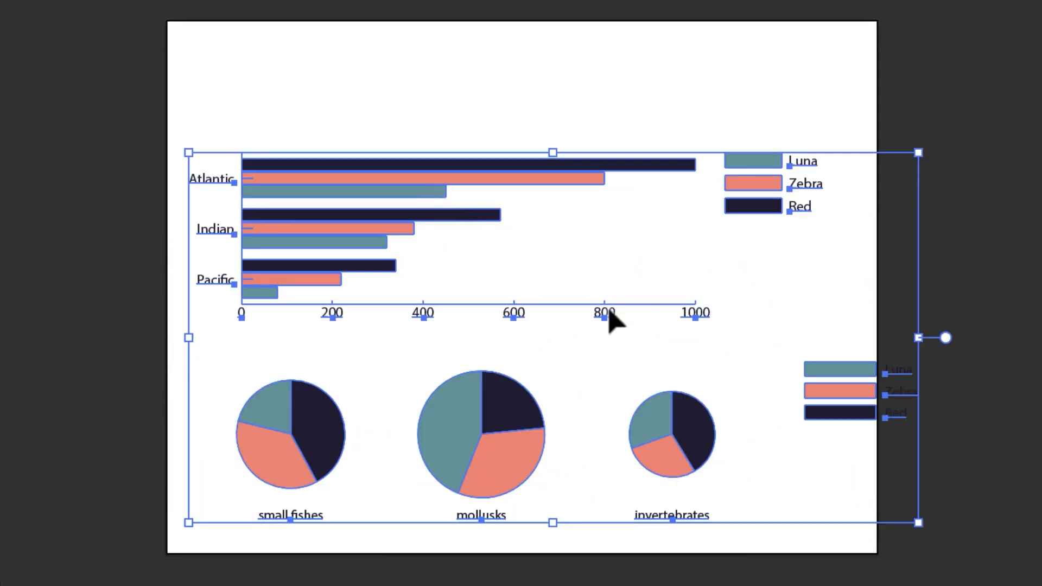
pyautogui.click(774, 183)
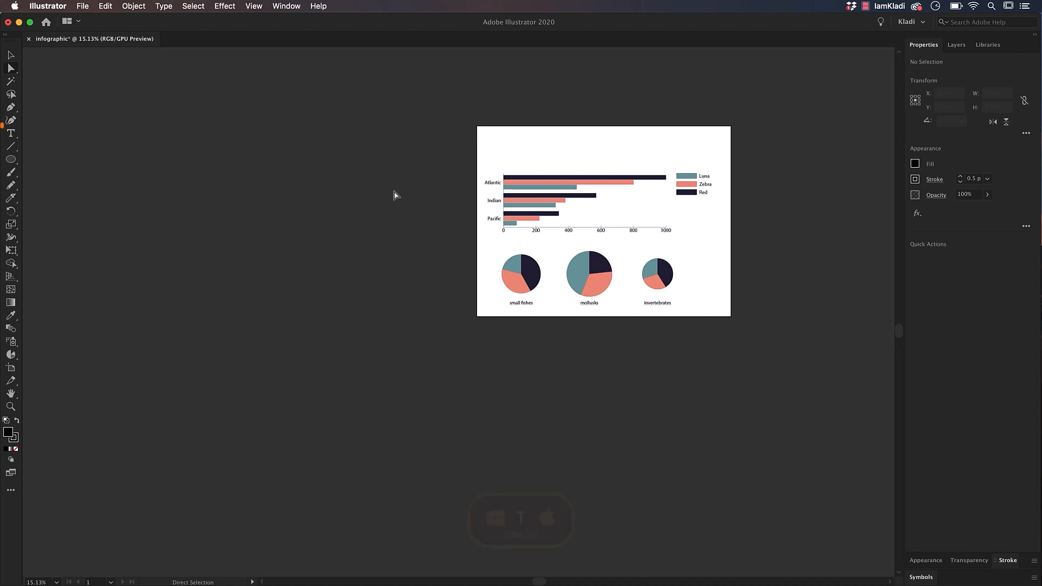
# Step: Type the title 'Lionfish Statistics' across the top and size it to 72 pt
pyautogui.moveTo(270, 150); pyautogui.dragTo(374, 166)
pyautogui.write('Lionfish Stat')
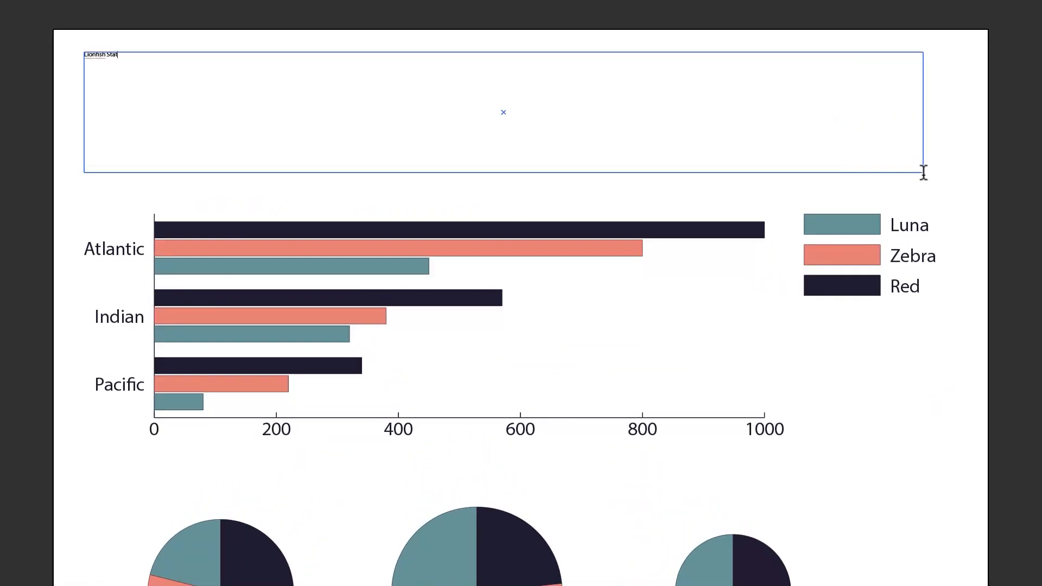
pyautogui.write('istics')
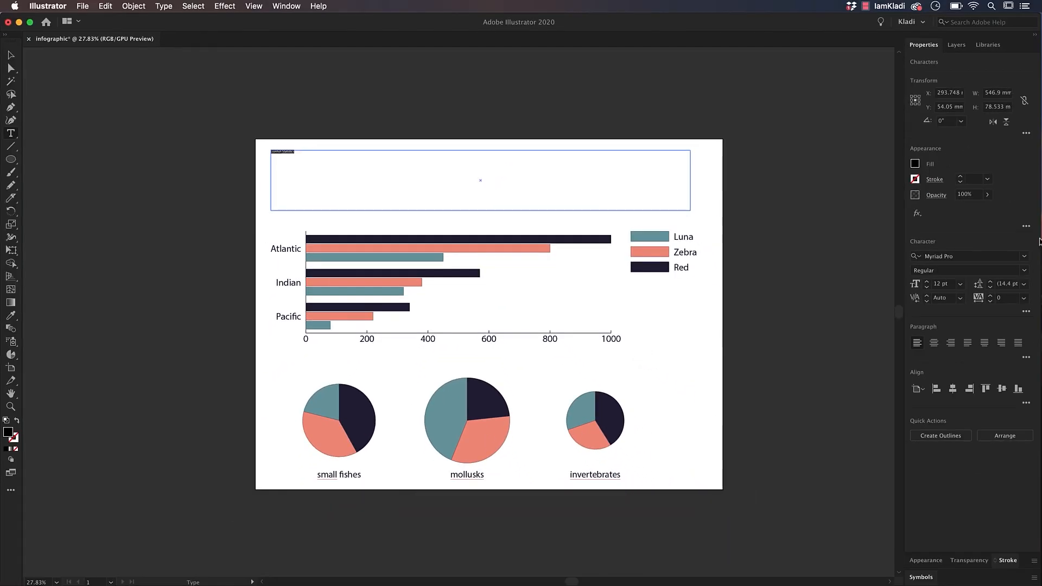
pyautogui.click(962, 284)
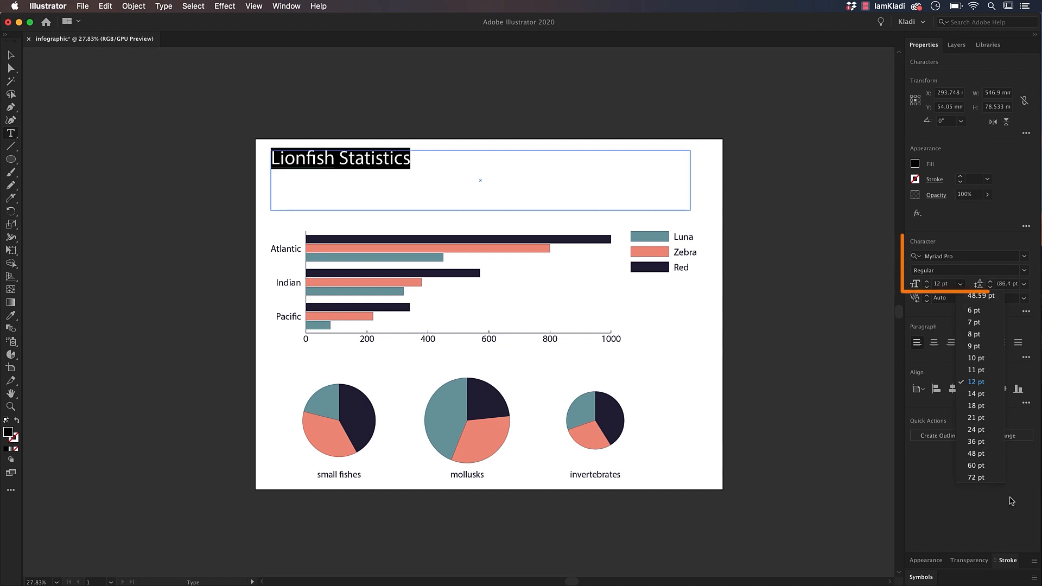
pyautogui.click(975, 477)
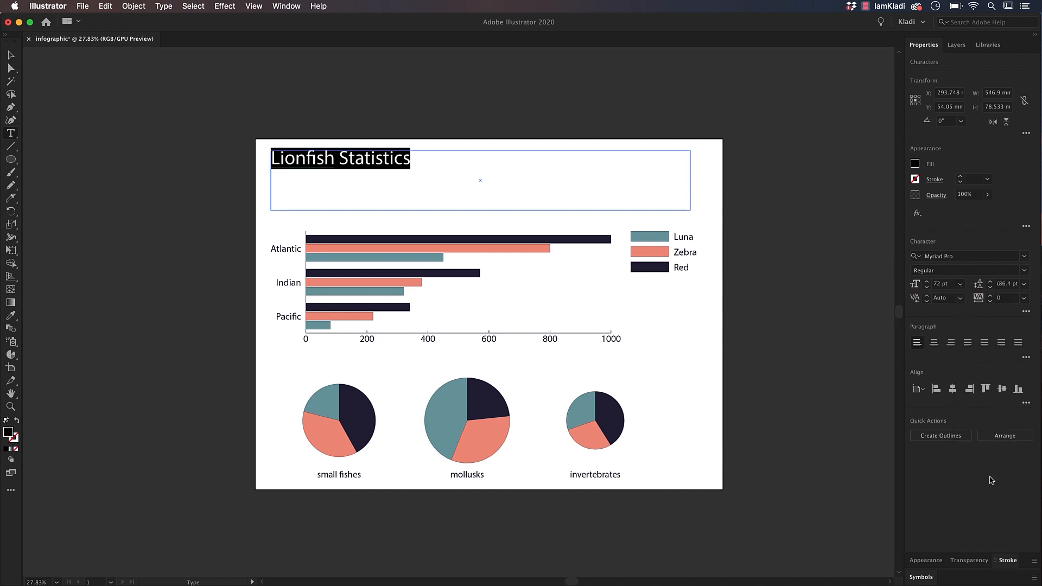
pyautogui.click(10, 315)
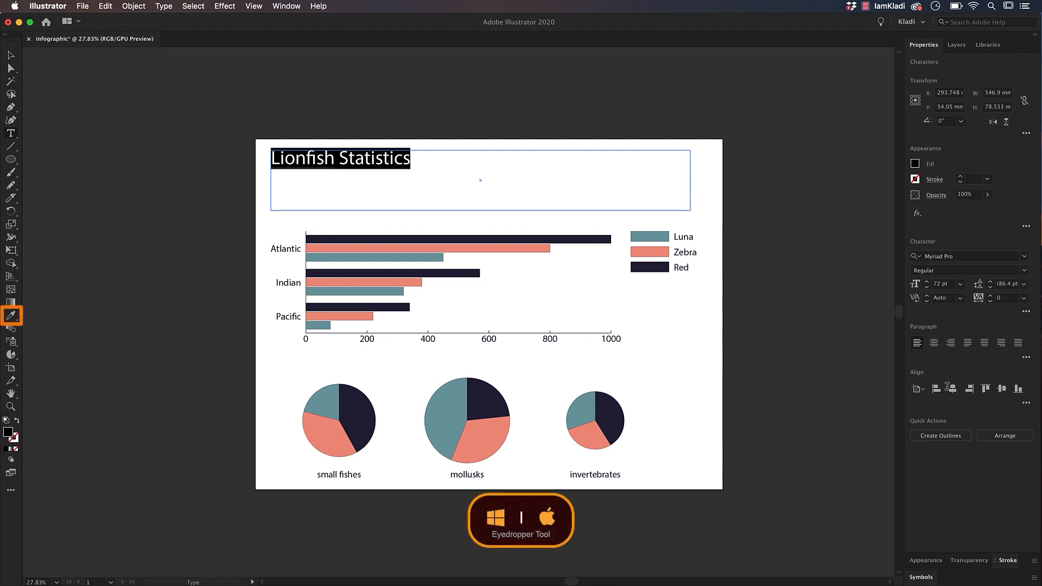
pyautogui.moveTo(357, 405)
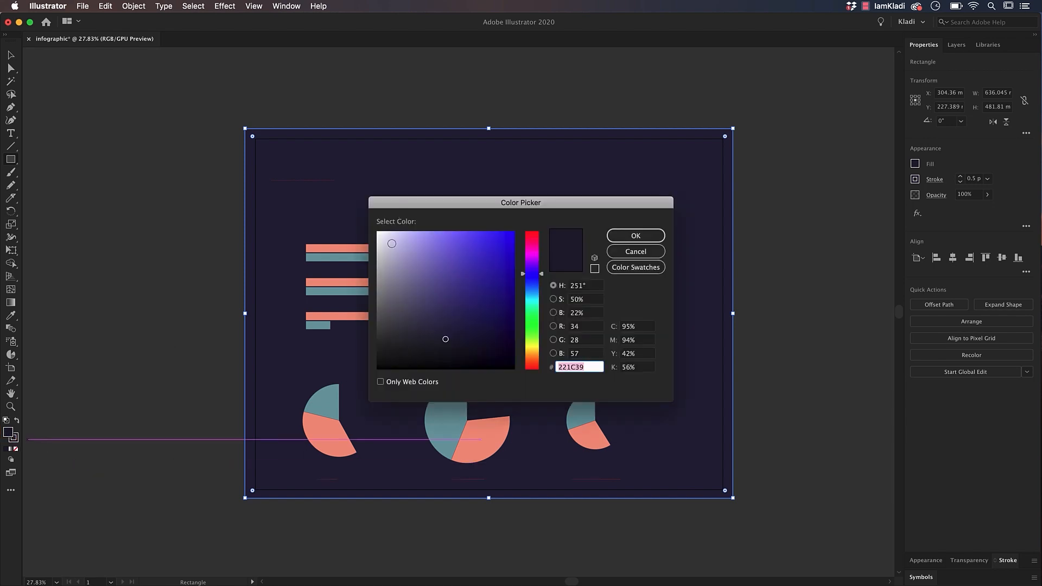
# Step: Set the background rectangle's fill colour in the Color Picker
pyautogui.click(394, 273)
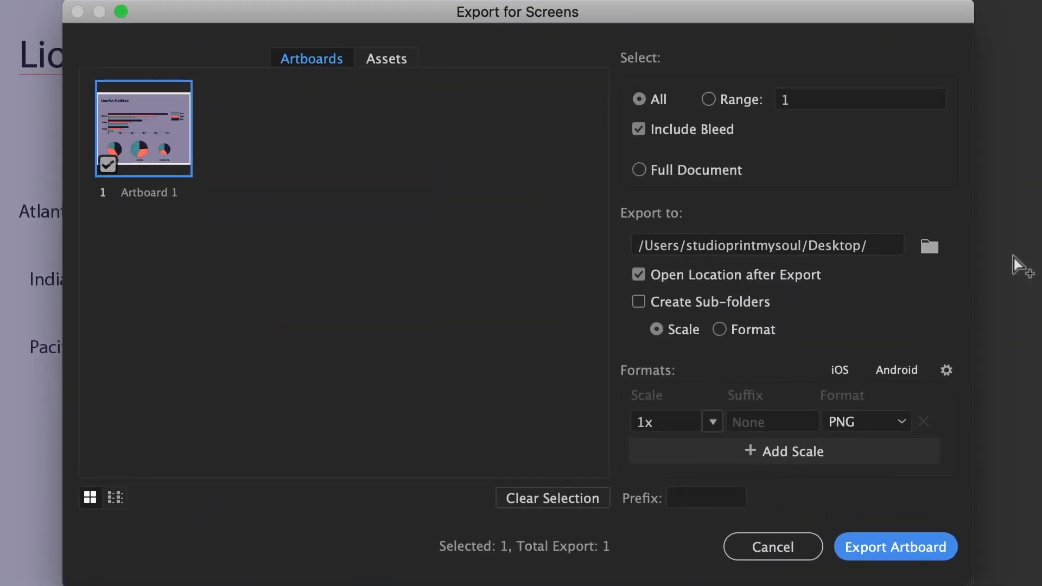
# Step: Export the Lionfish Statistics infographic artboard as a PNG to the desktop
pyautogui.click(894, 547)
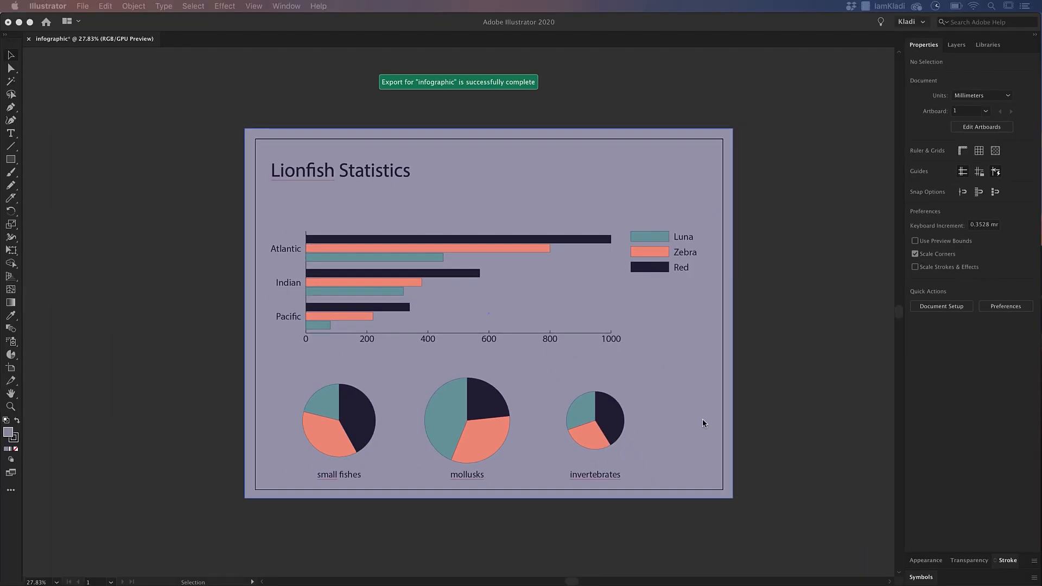